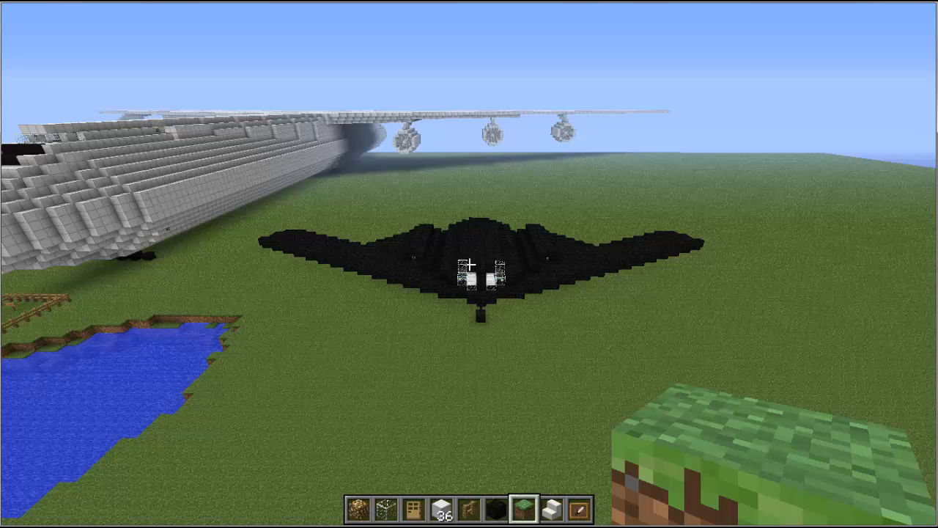
mouse_move(469, 264)
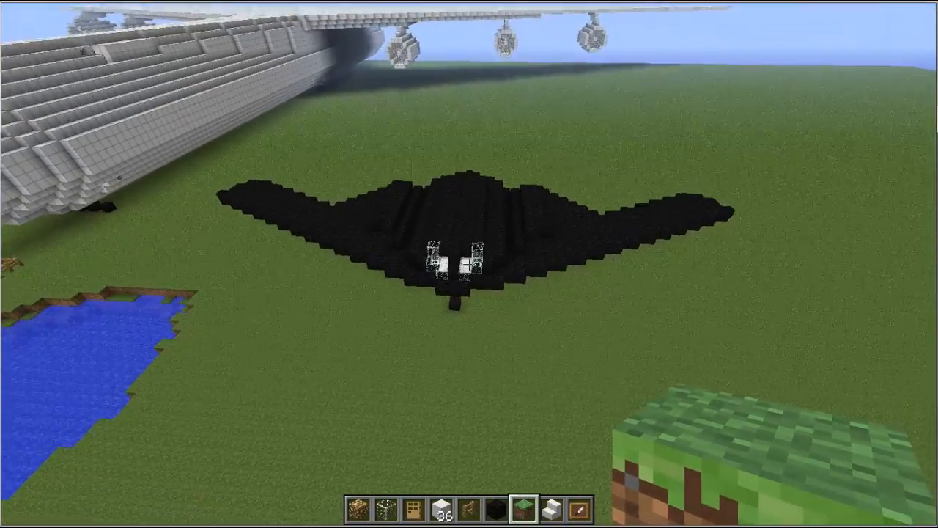
mouse_move(469, 264)
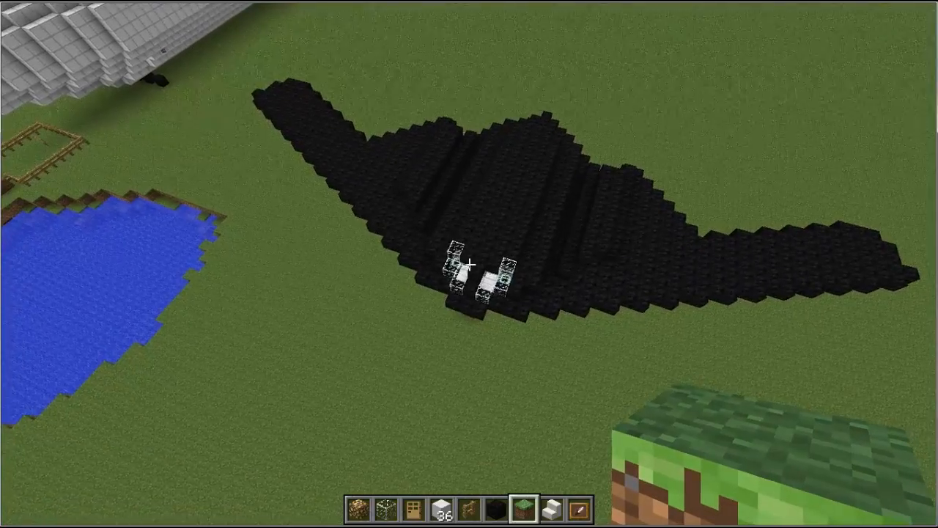
mouse_move(469, 263)
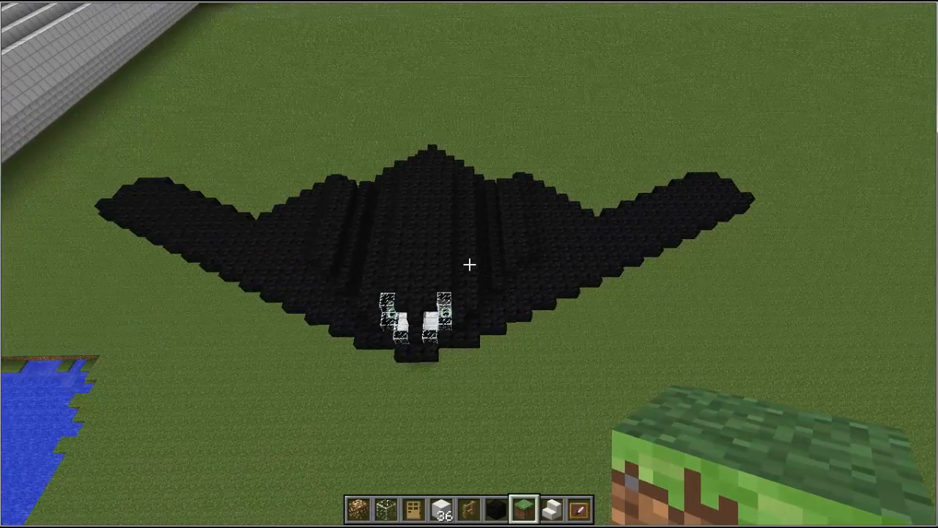
mouse_move(469, 264)
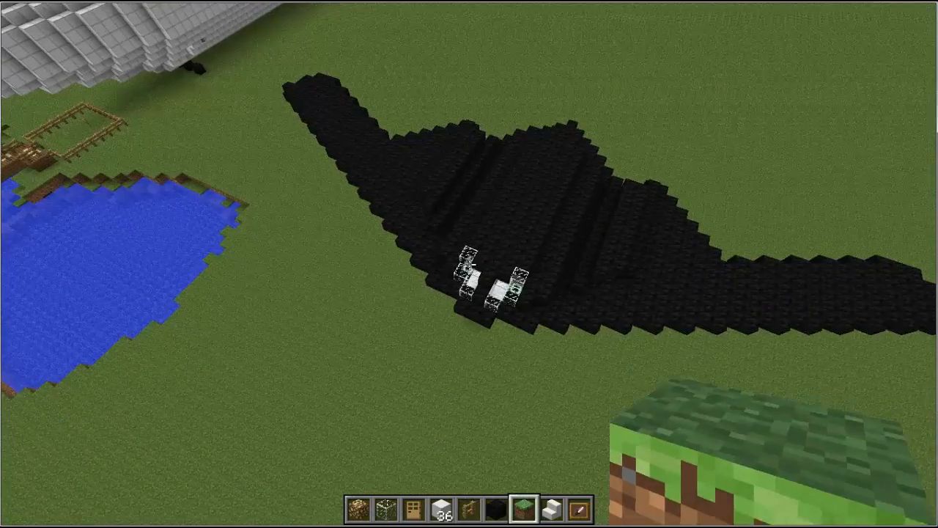
mouse_move(469, 264)
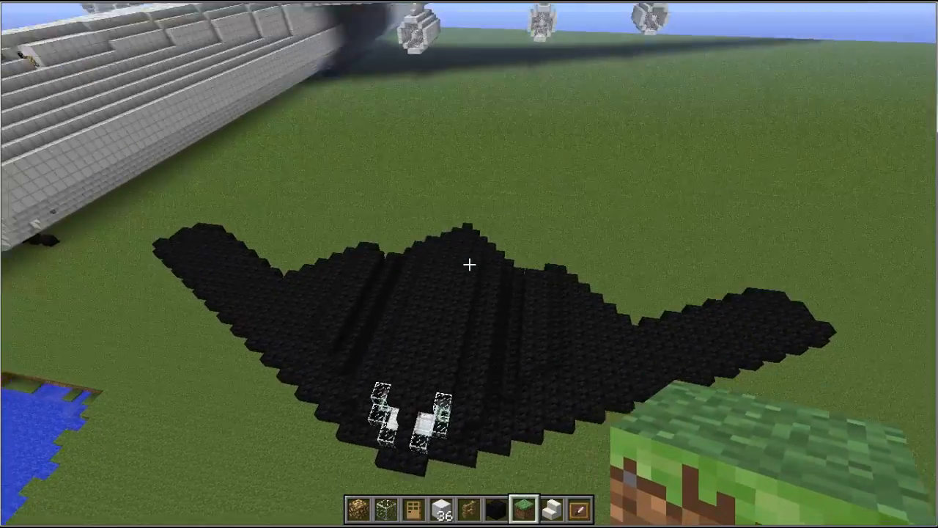
mouse_move(470, 264)
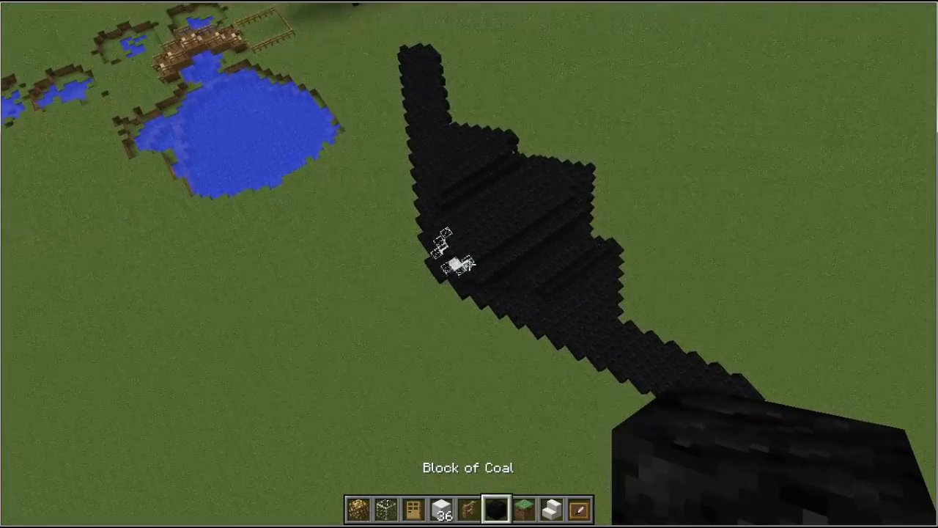
mouse_move(469, 264)
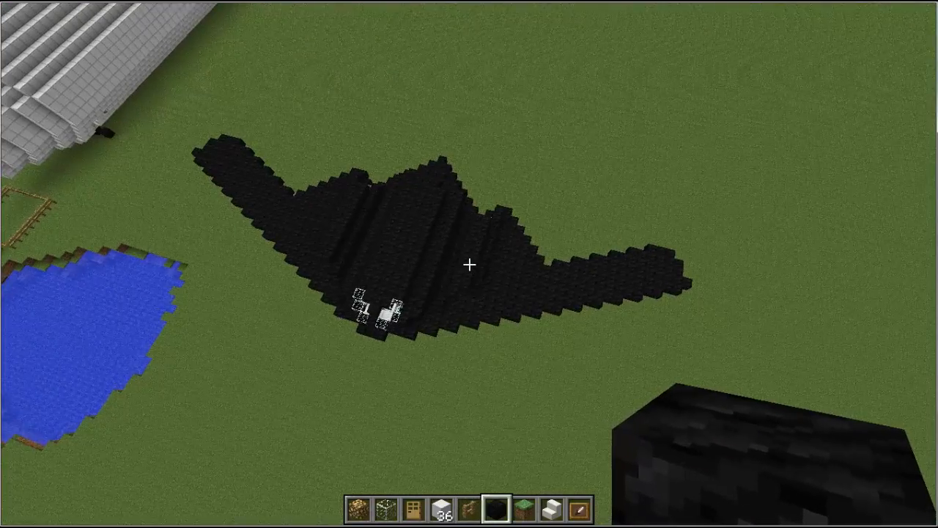
mouse_move(469, 264)
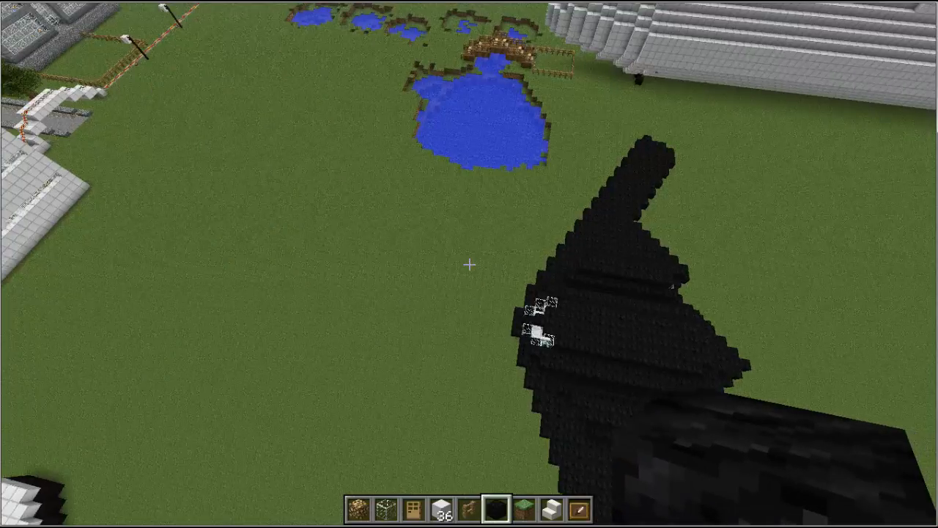
mouse_move(469, 264)
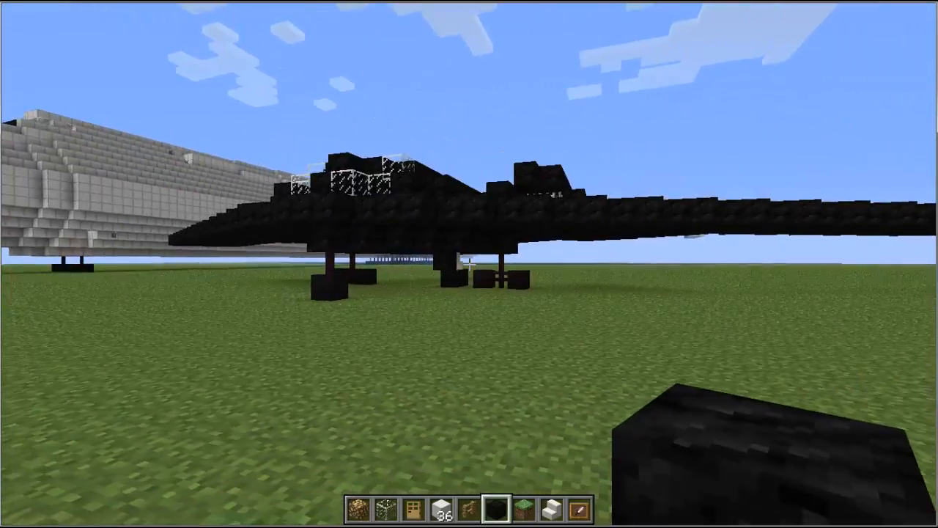
mouse_move(469, 263)
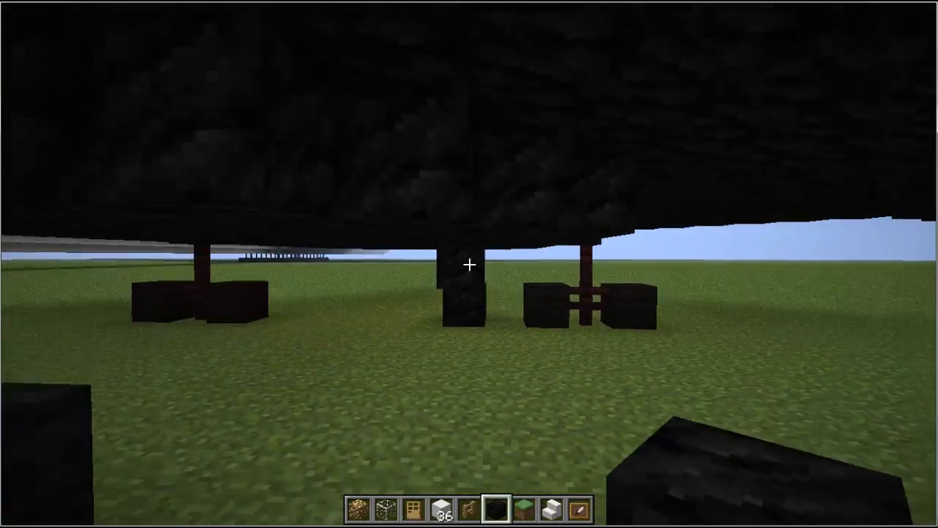
mouse_move(469, 264)
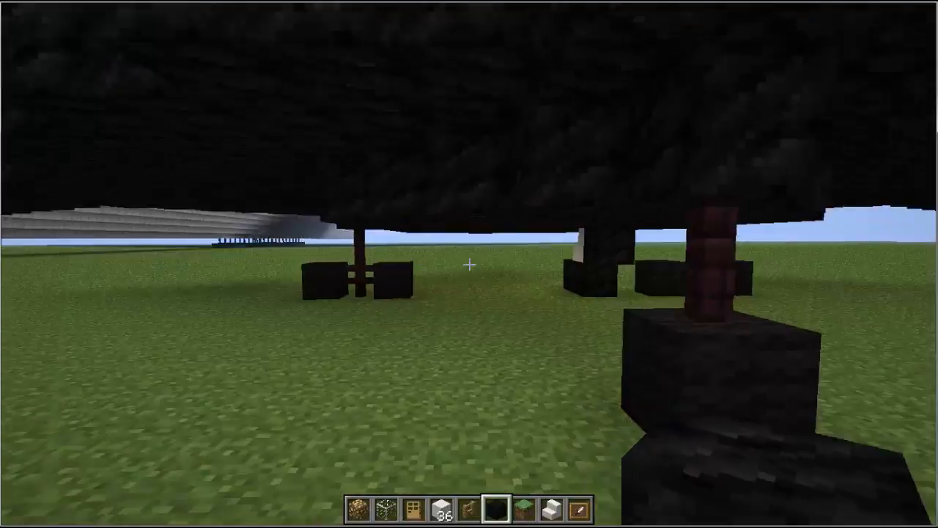
mouse_move(469, 264)
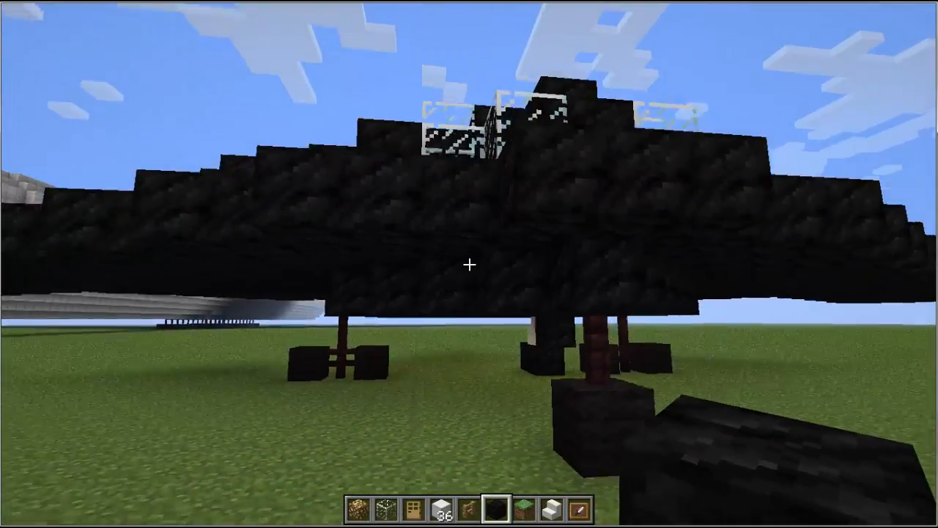
mouse_move(470, 264)
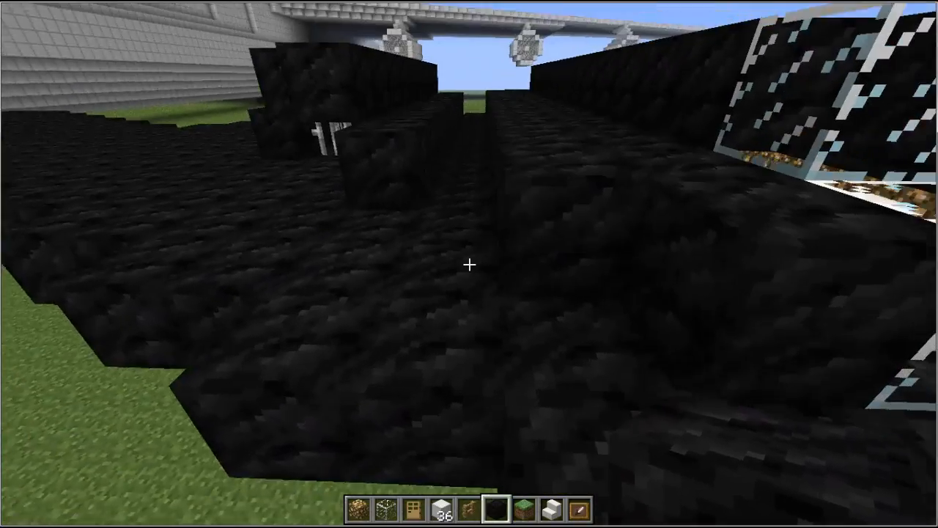
mouse_move(469, 264)
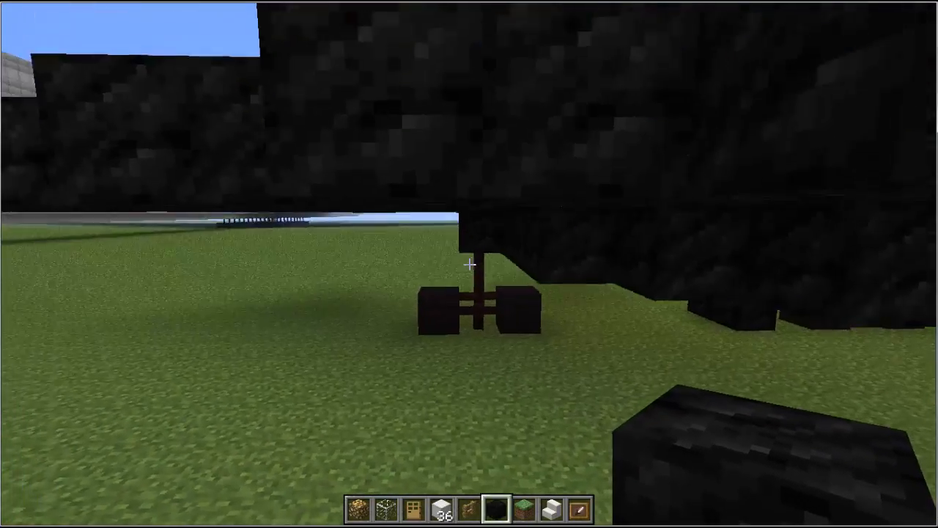
mouse_move(469, 264)
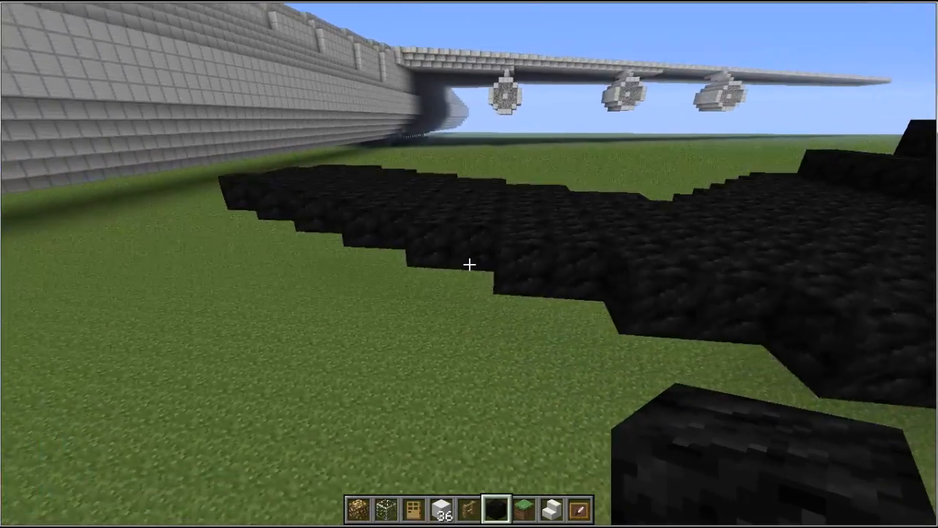
mouse_move(469, 264)
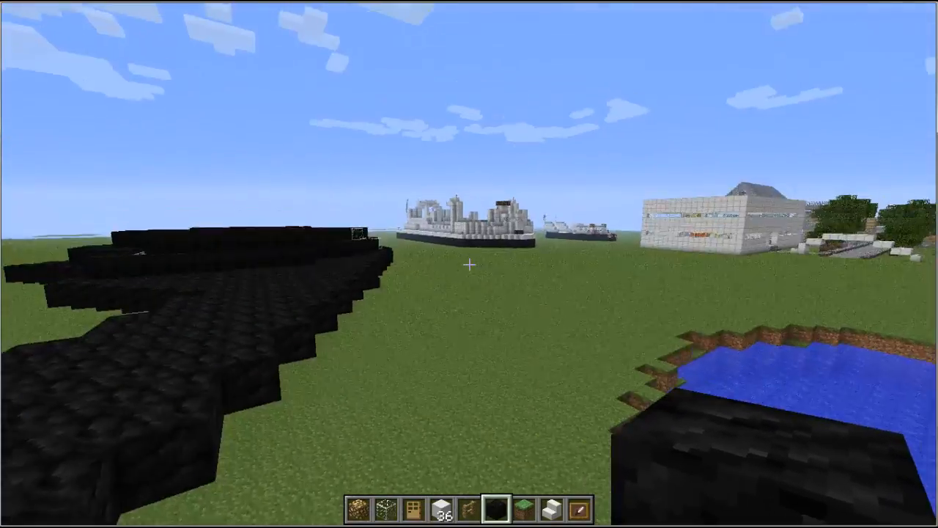
mouse_move(469, 264)
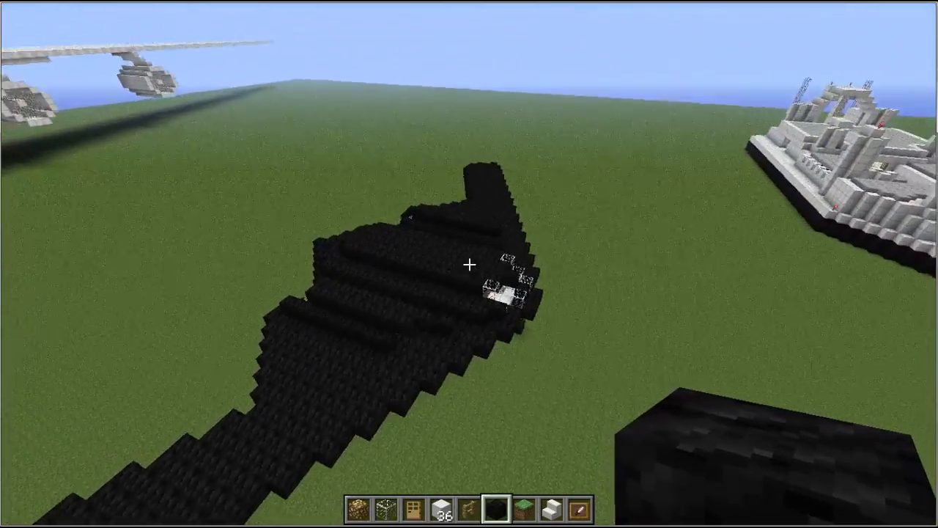
mouse_move(469, 264)
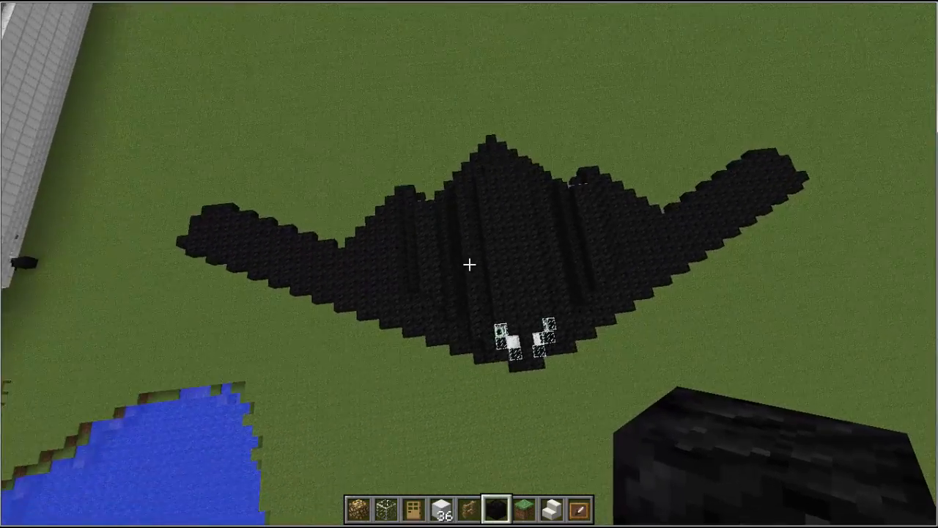
mouse_move(469, 264)
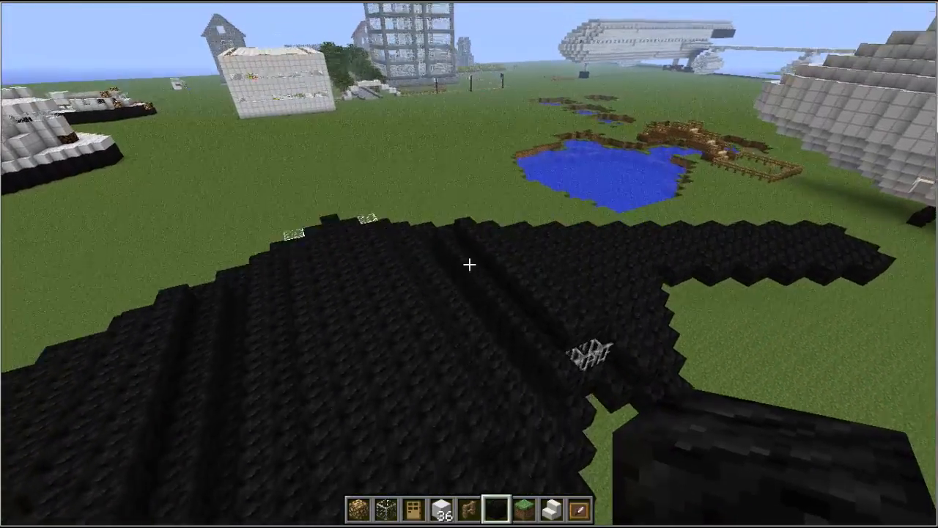
mouse_move(469, 264)
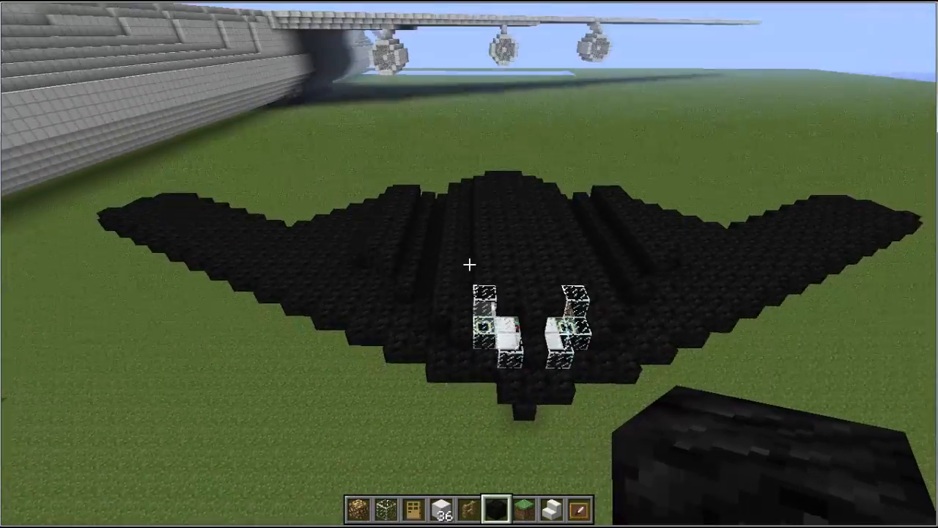
mouse_move(469, 264)
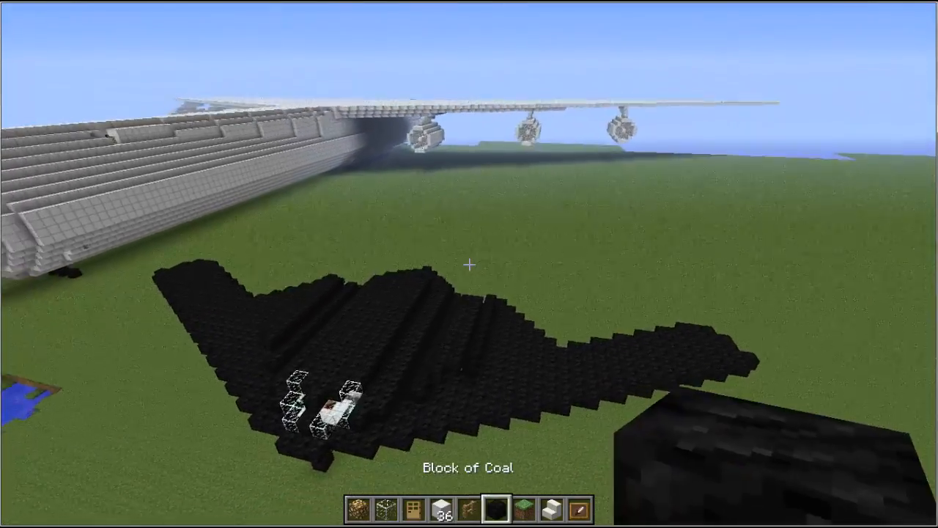
mouse_move(469, 264)
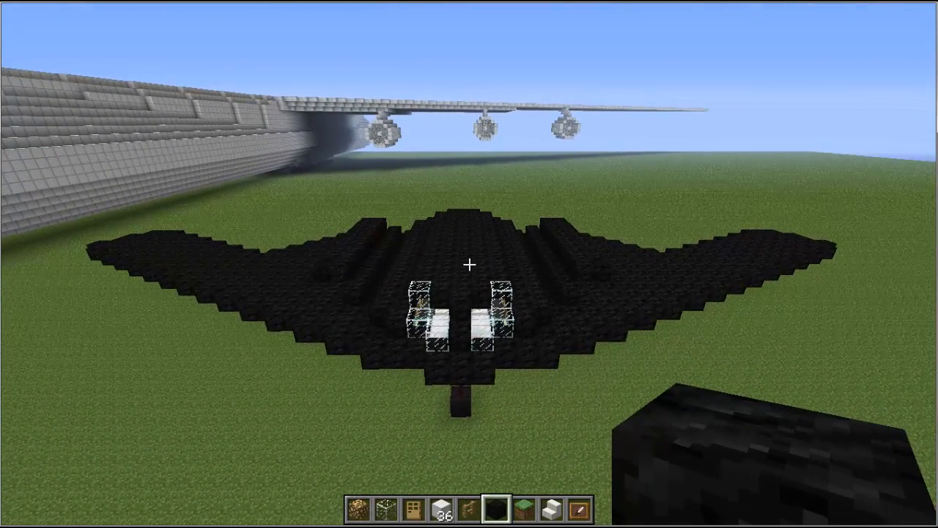
mouse_move(469, 264)
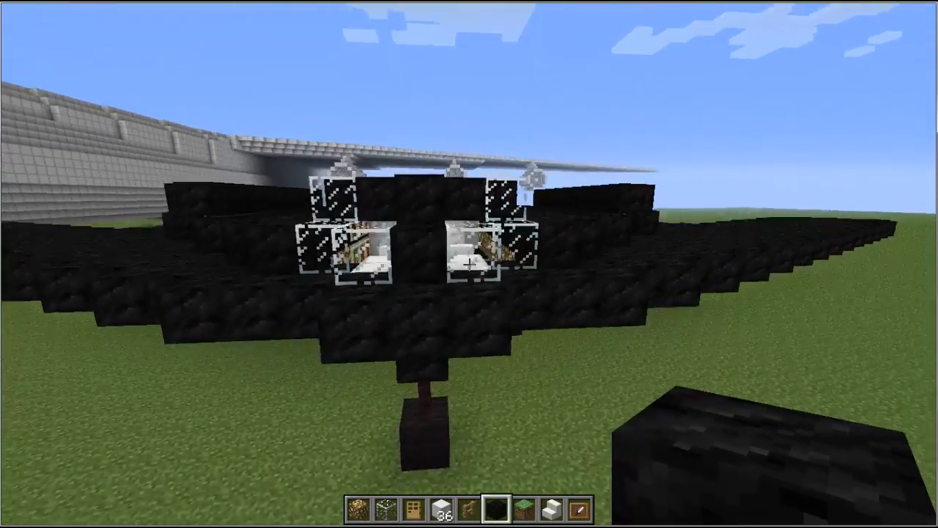
mouse_move(469, 264)
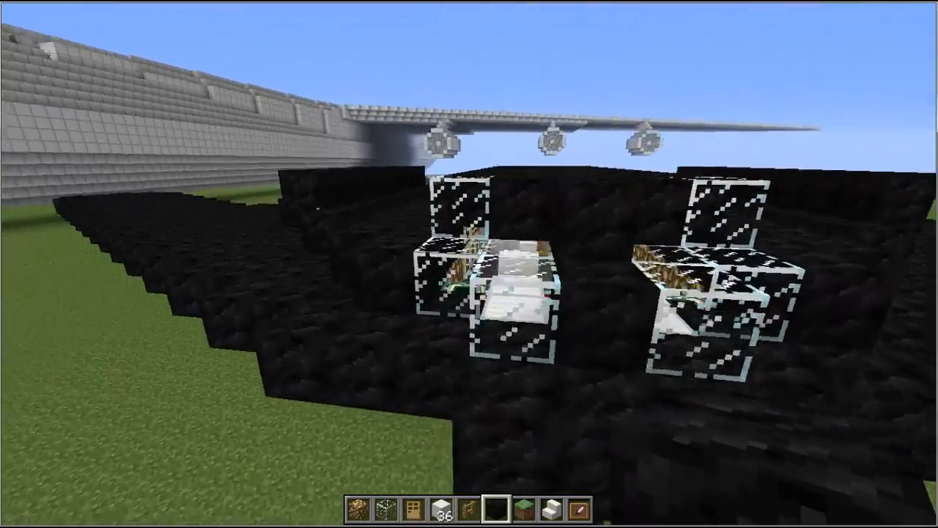
mouse_move(469, 264)
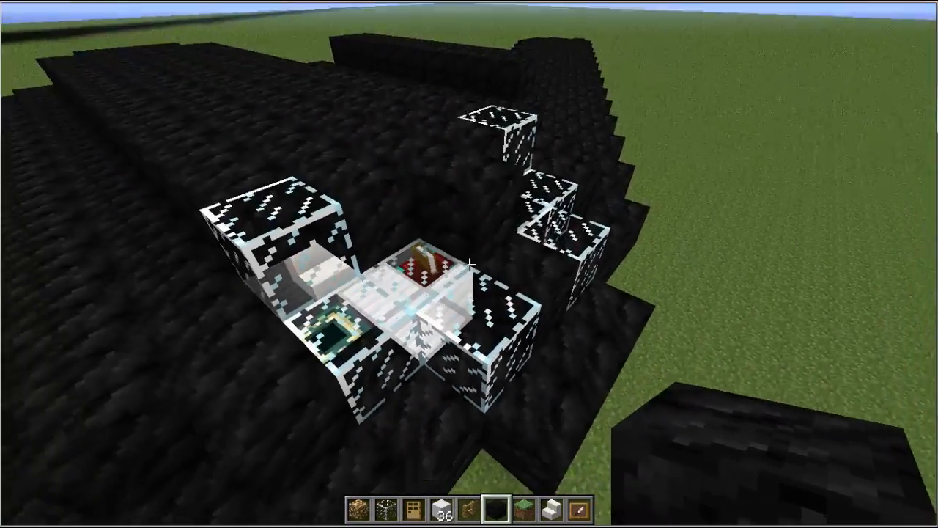
mouse_move(469, 264)
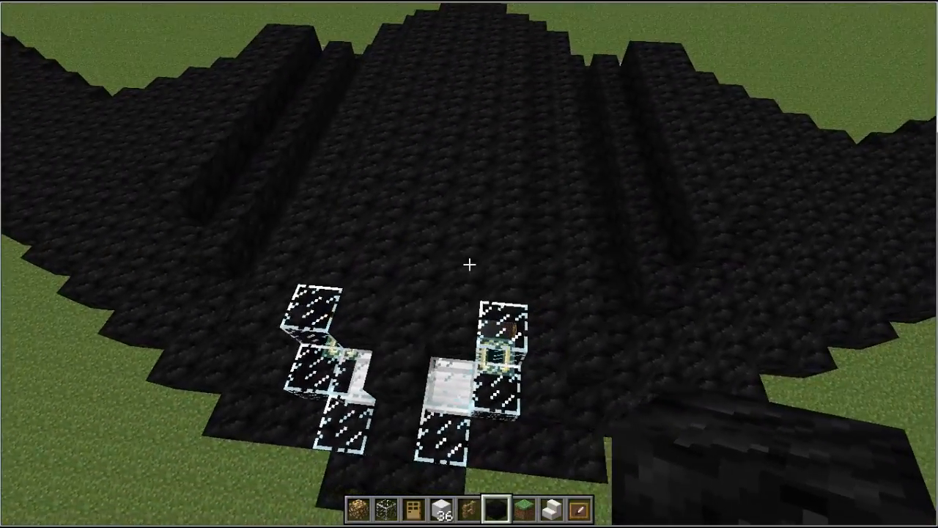
mouse_move(469, 264)
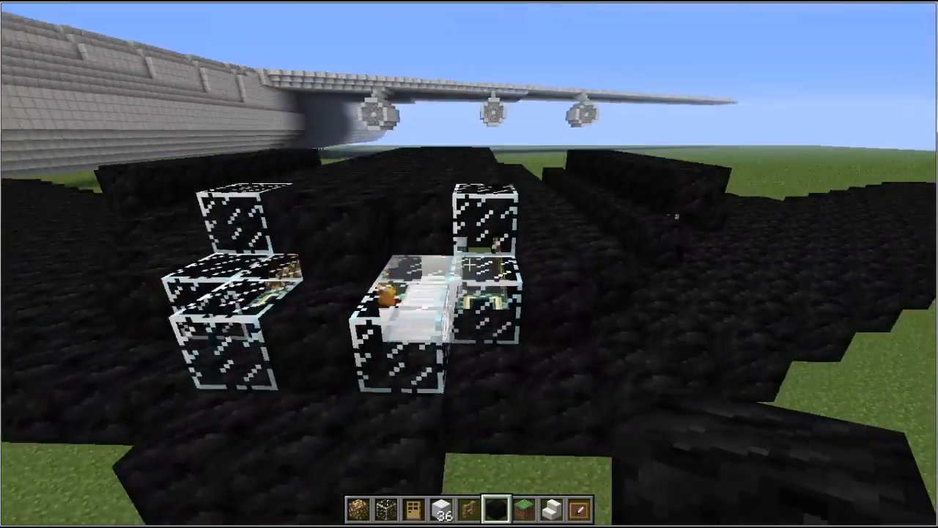
mouse_move(469, 264)
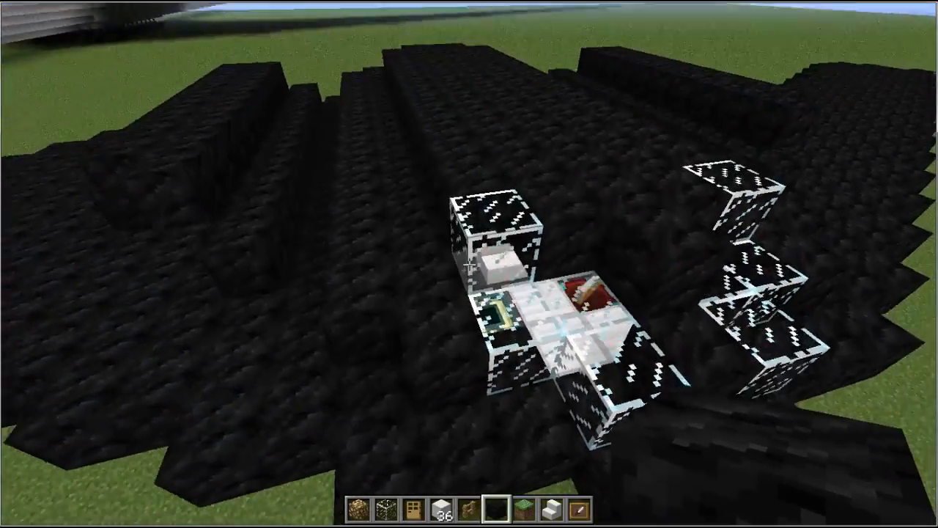
mouse_move(469, 264)
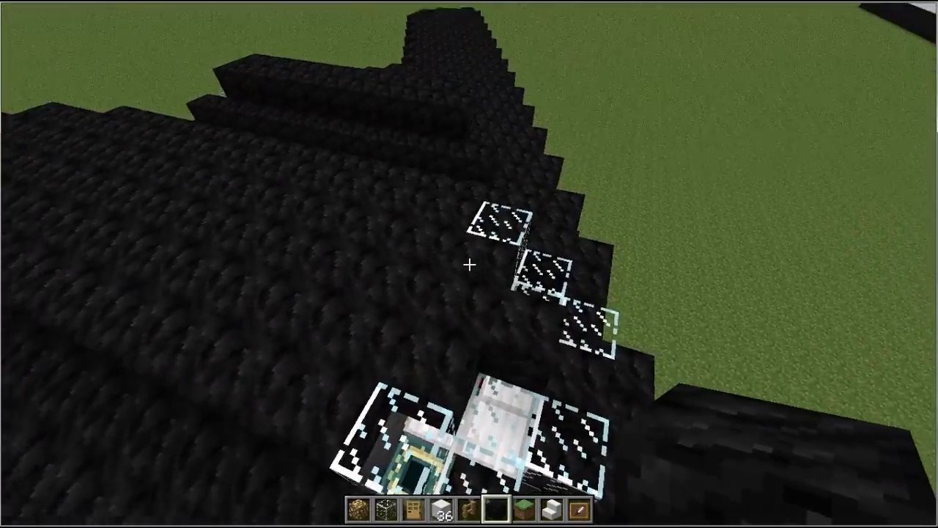
mouse_move(469, 264)
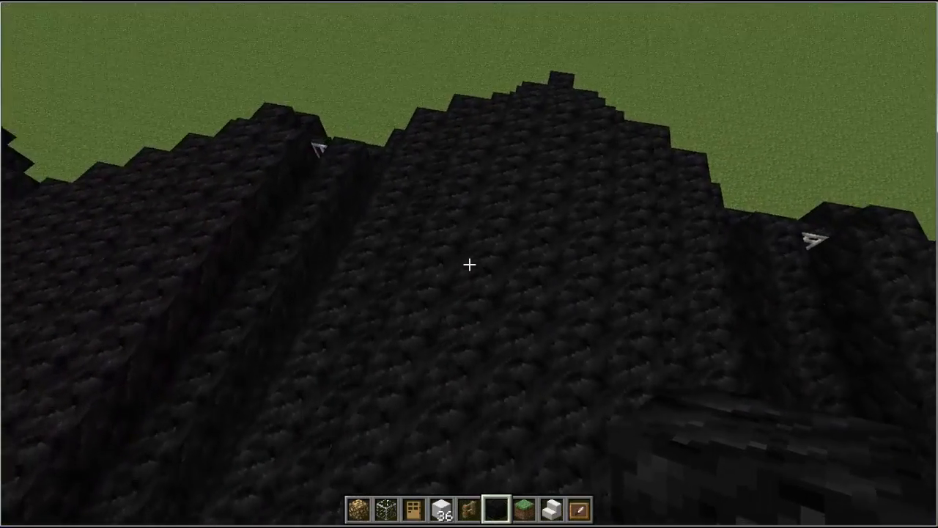
mouse_move(469, 264)
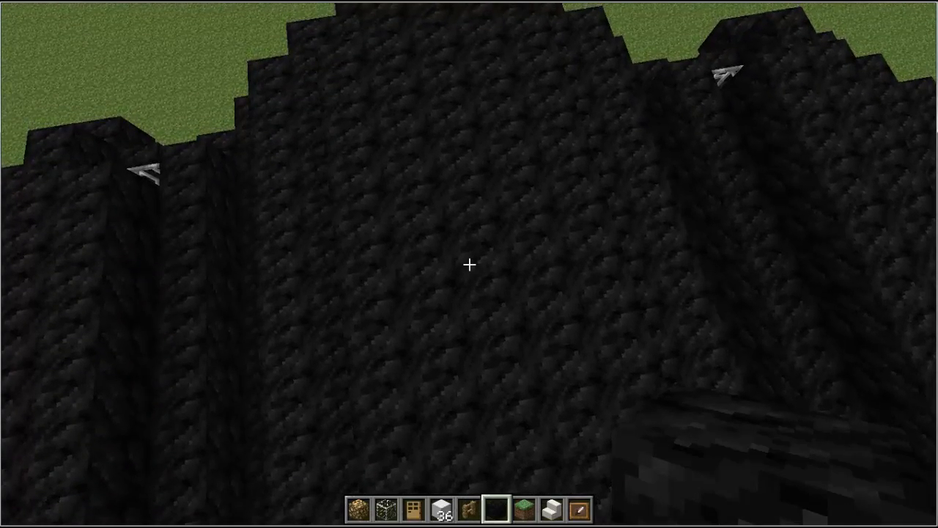
mouse_move(469, 263)
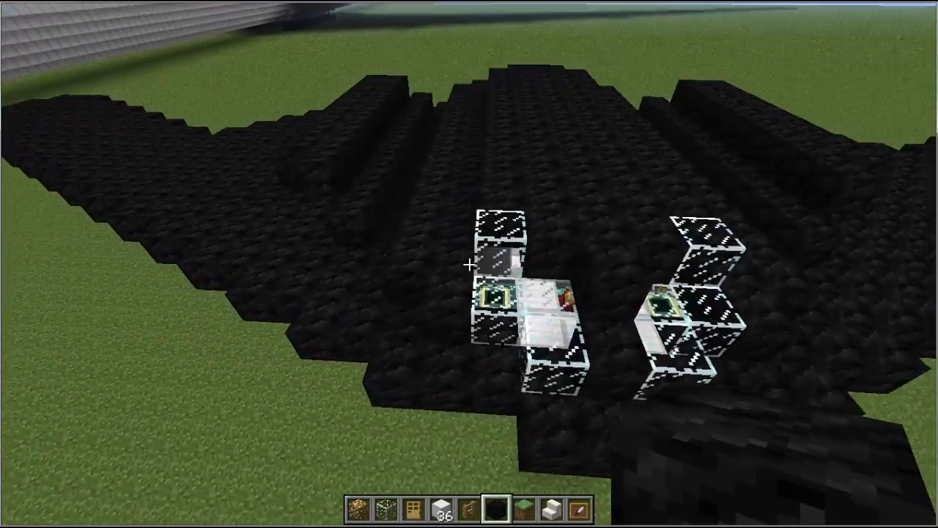
mouse_move(469, 264)
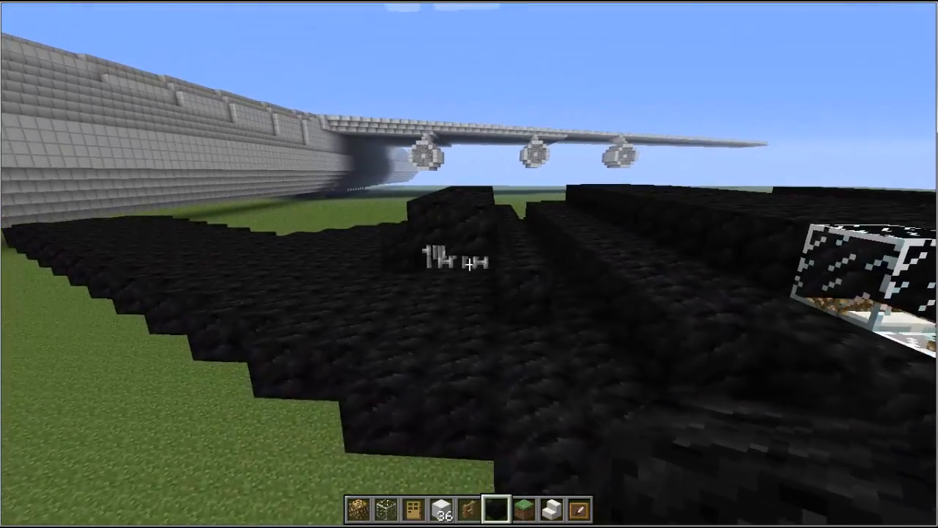
mouse_move(469, 263)
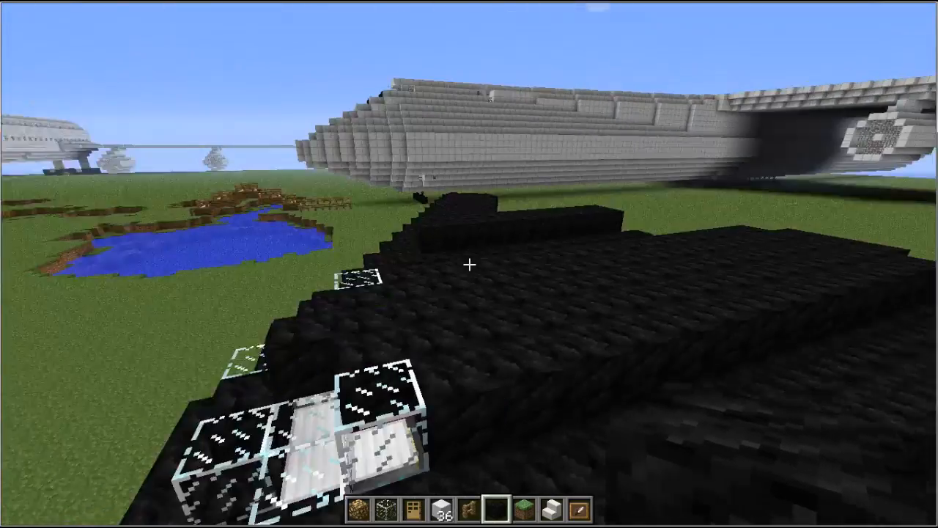
mouse_move(469, 264)
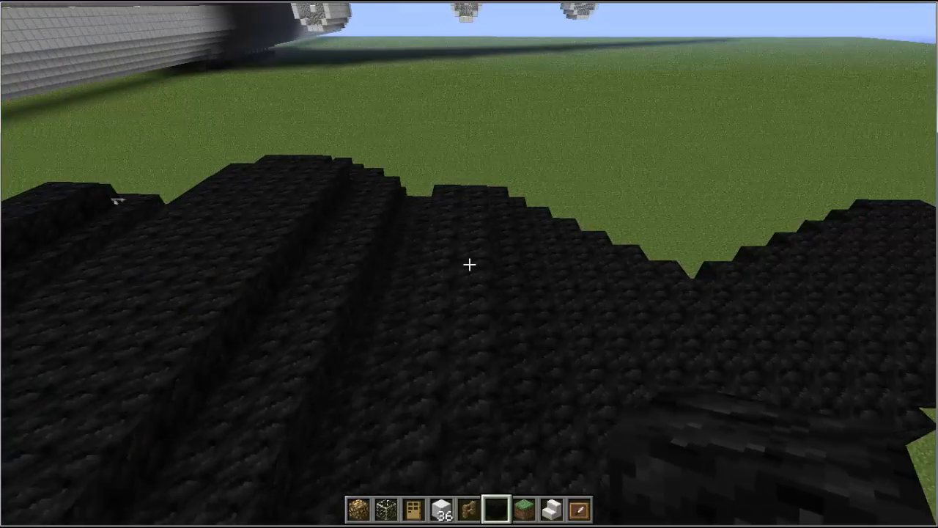
mouse_move(469, 264)
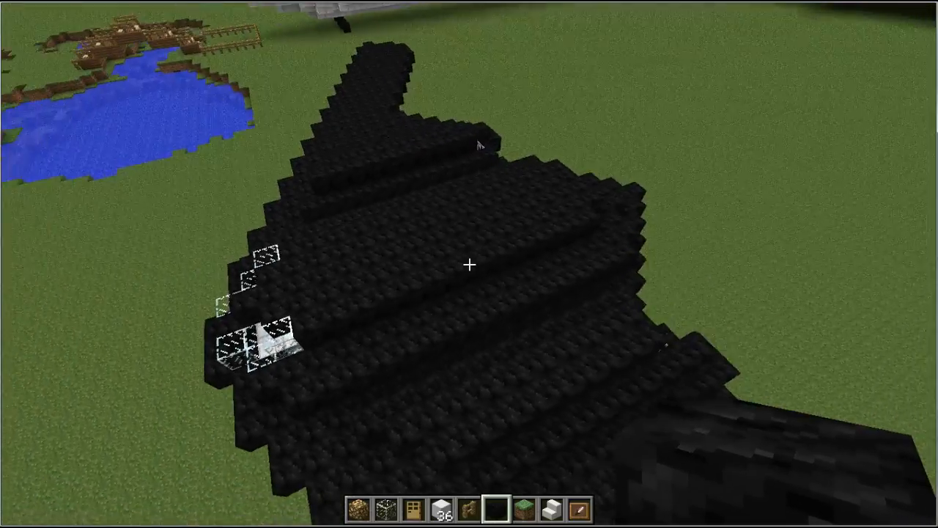
mouse_move(469, 264)
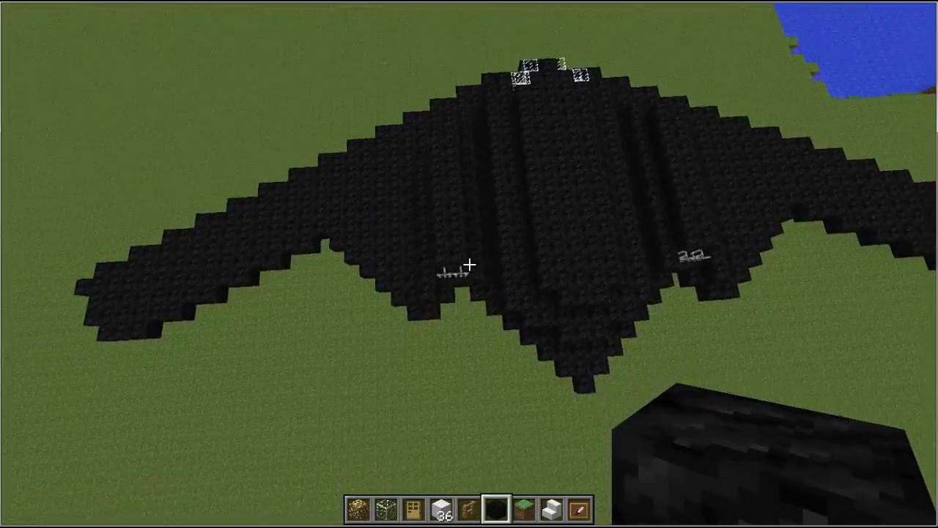
mouse_move(469, 264)
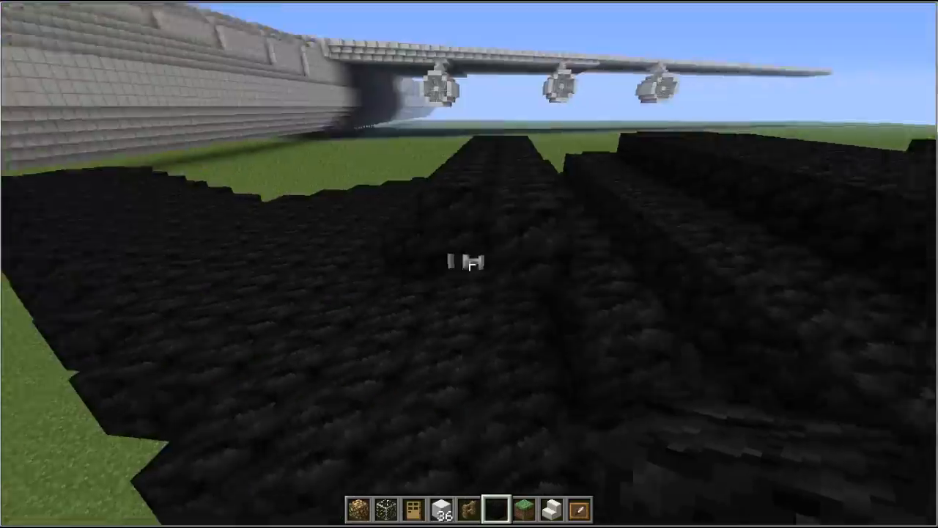
mouse_move(469, 263)
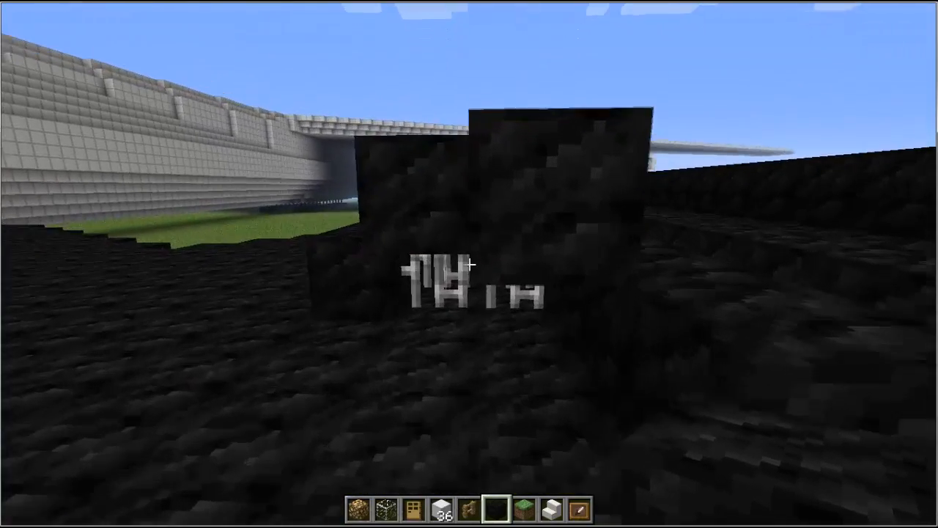
mouse_move(469, 264)
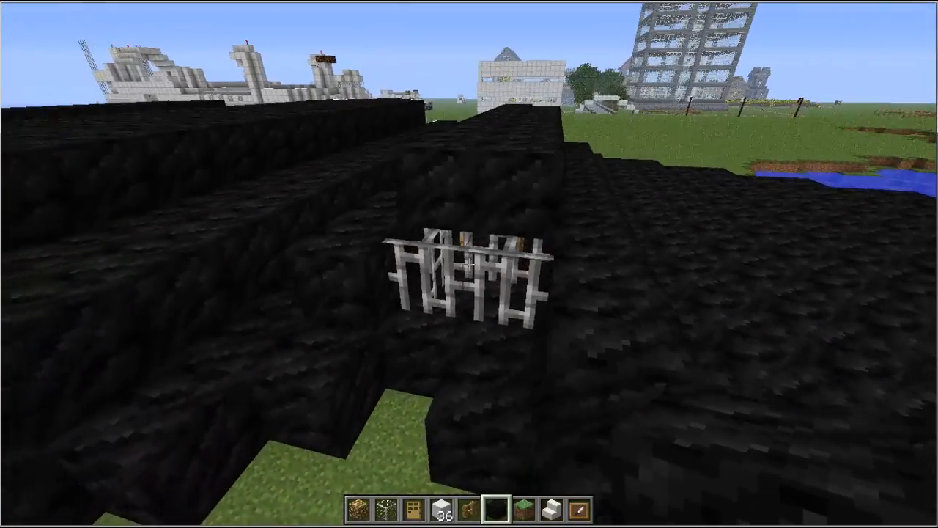
mouse_move(469, 264)
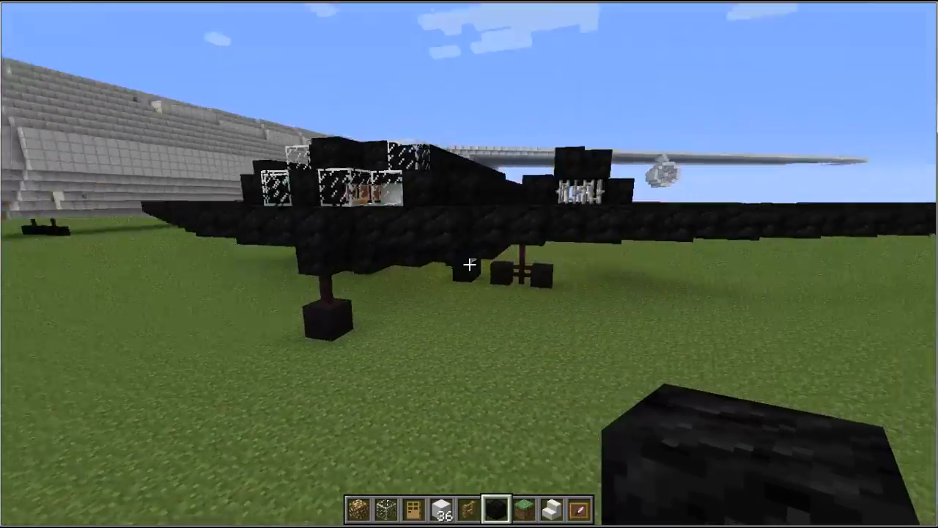
mouse_move(469, 264)
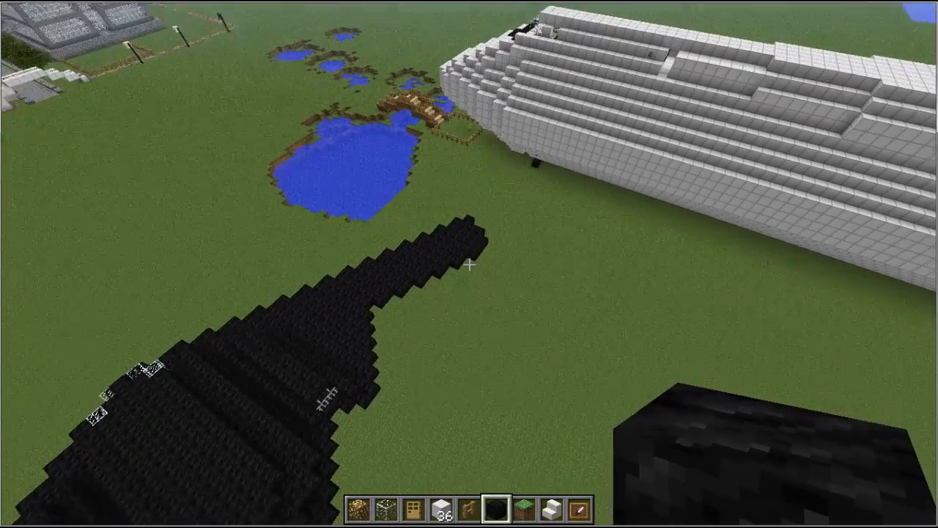
mouse_move(469, 264)
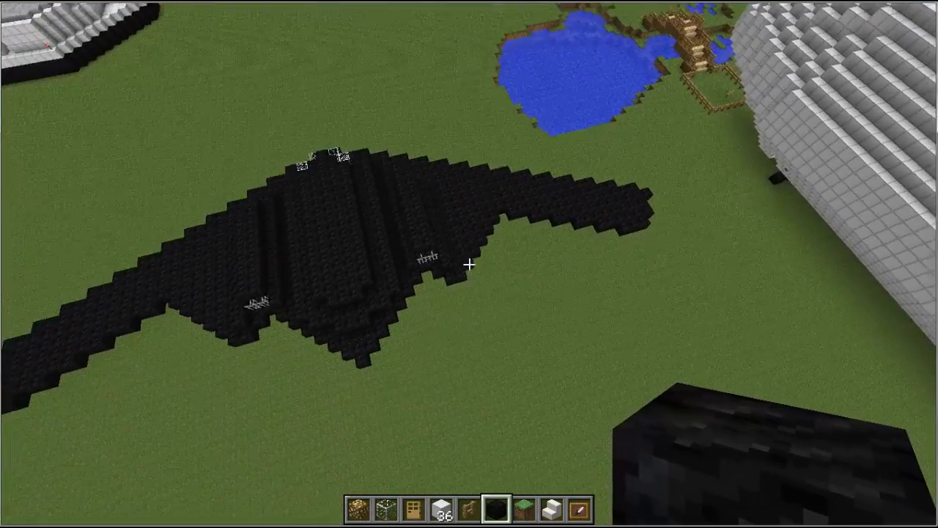
mouse_move(469, 264)
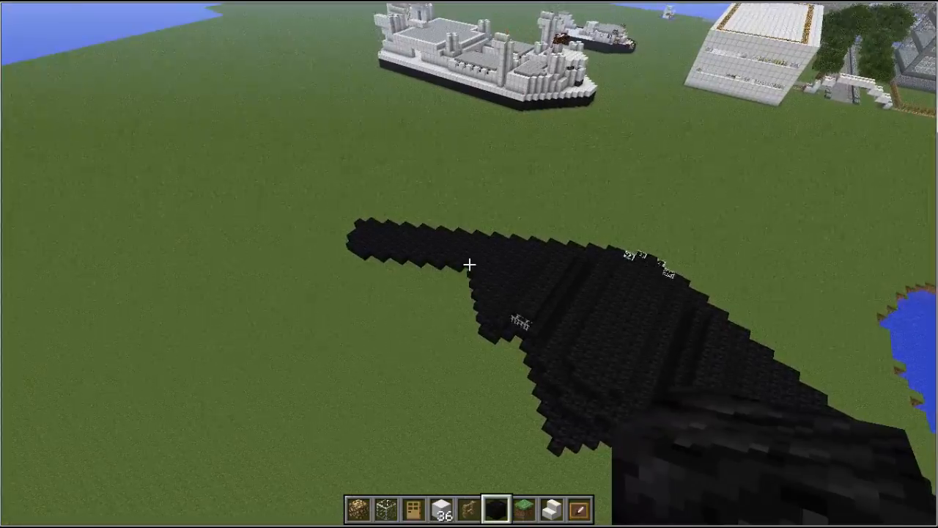
mouse_move(469, 264)
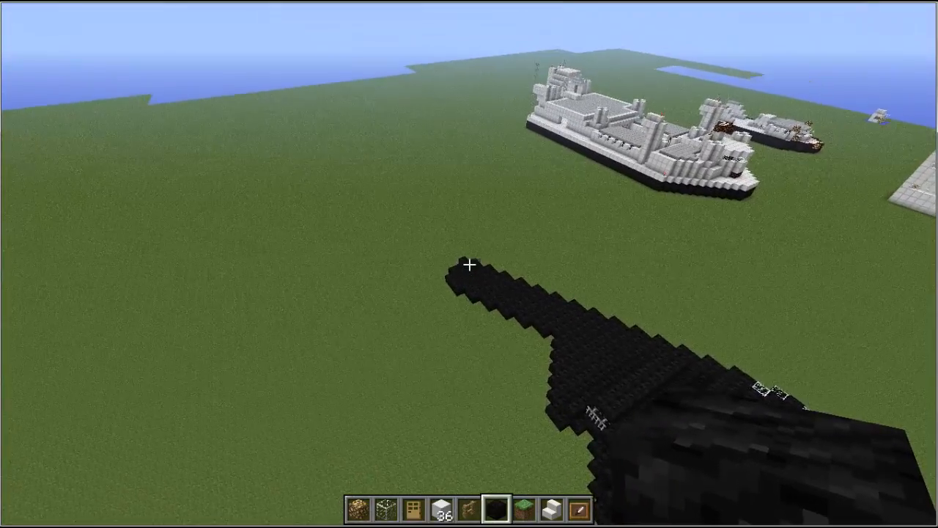
mouse_move(469, 264)
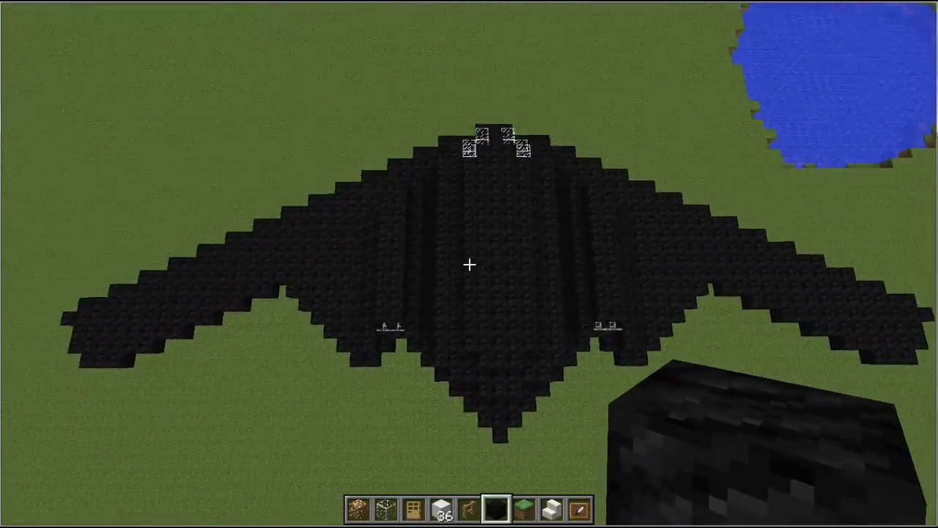
mouse_move(470, 264)
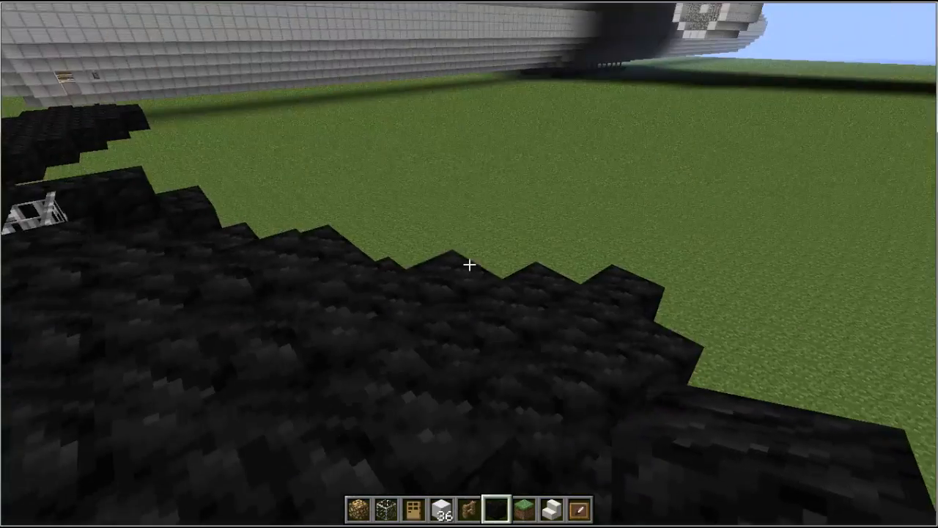
mouse_move(469, 264)
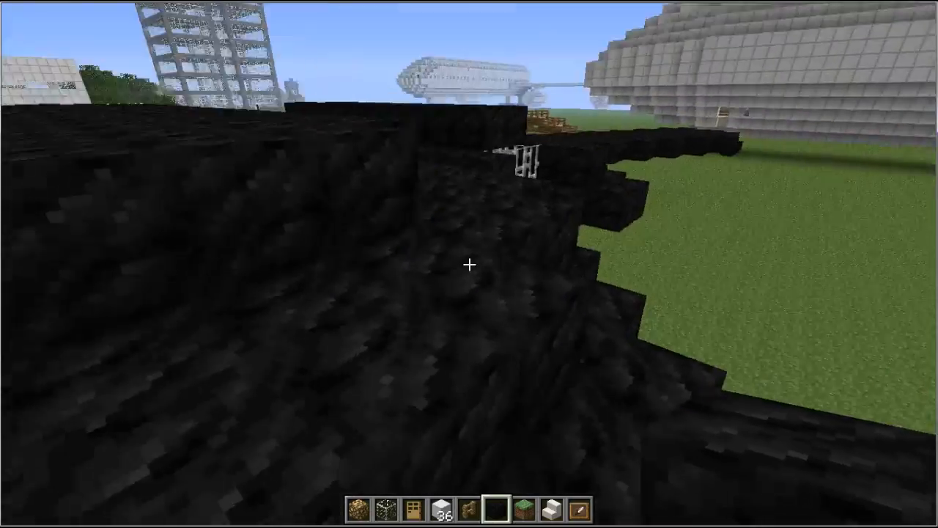
mouse_move(469, 264)
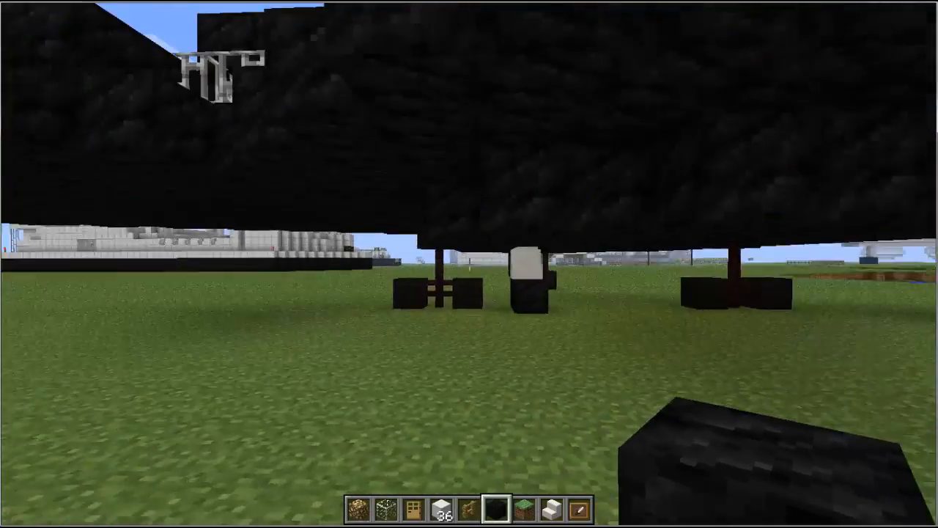
mouse_move(469, 263)
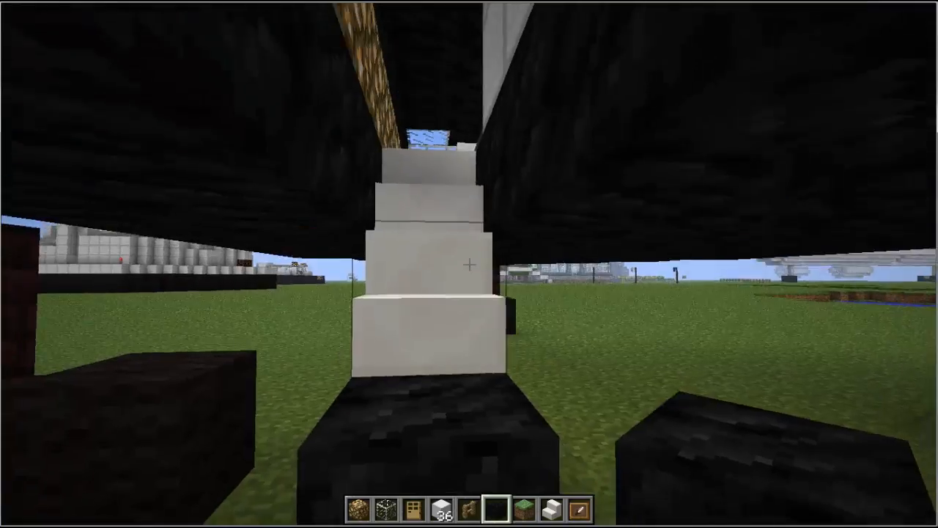
mouse_move(469, 264)
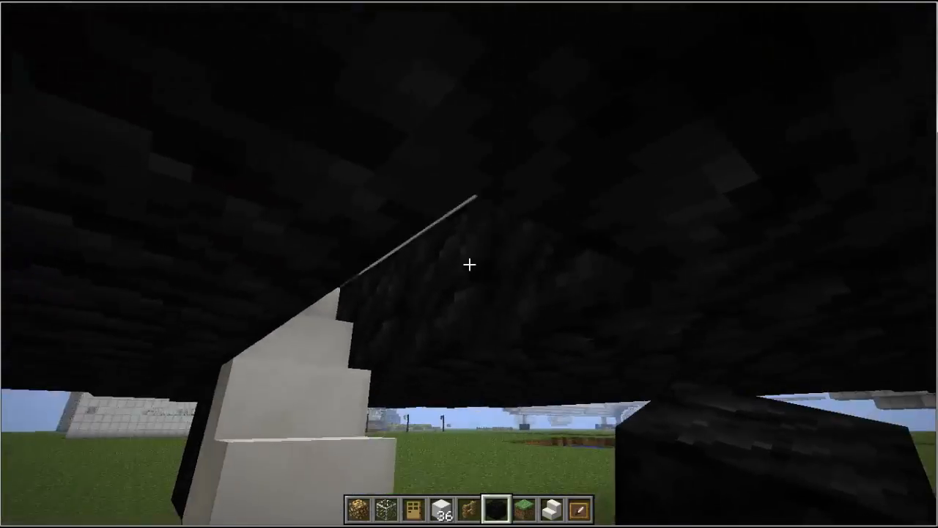
mouse_move(469, 263)
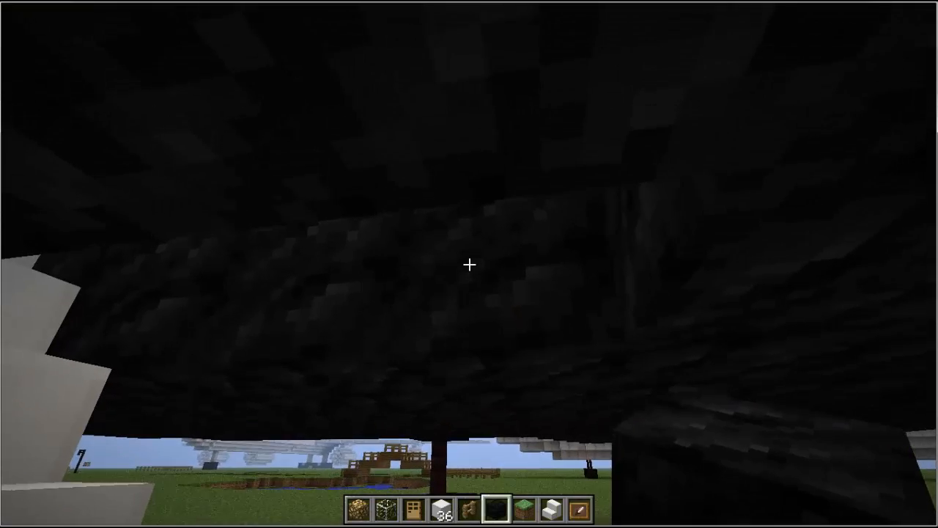
mouse_move(469, 263)
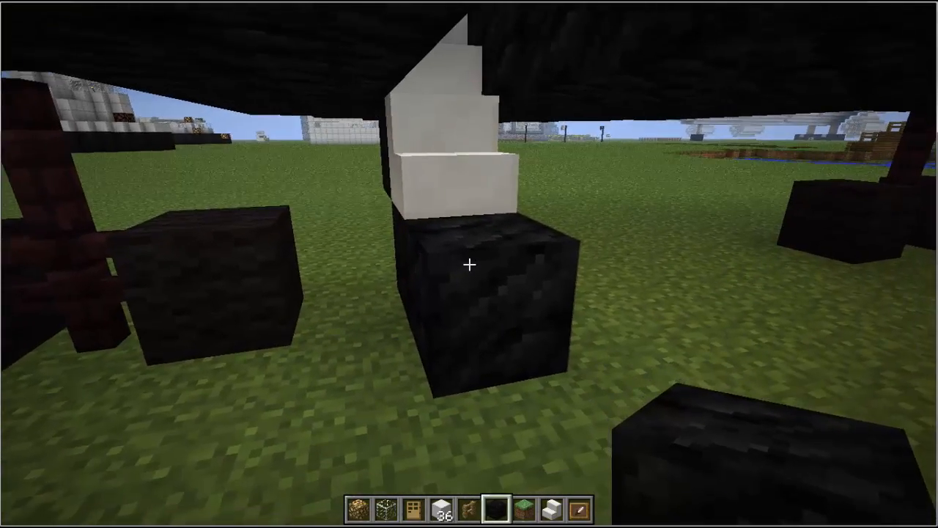
mouse_move(469, 264)
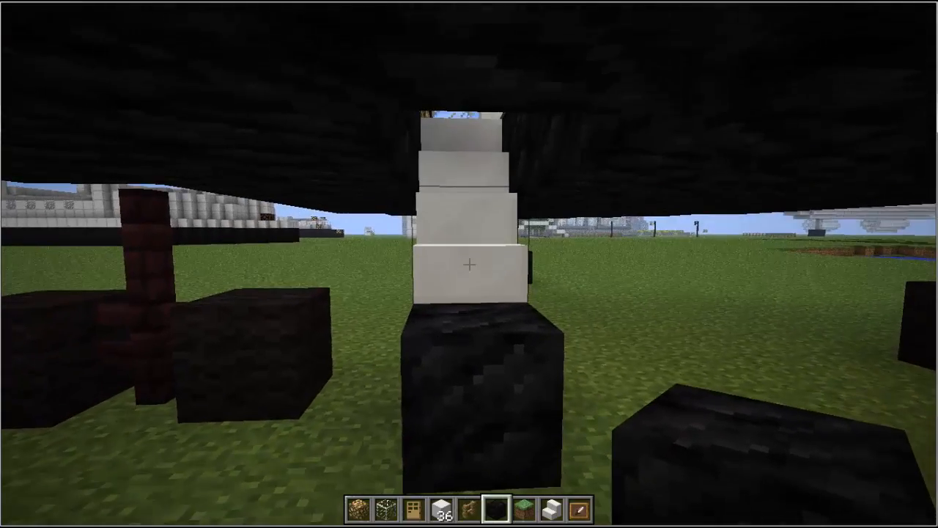
mouse_move(469, 264)
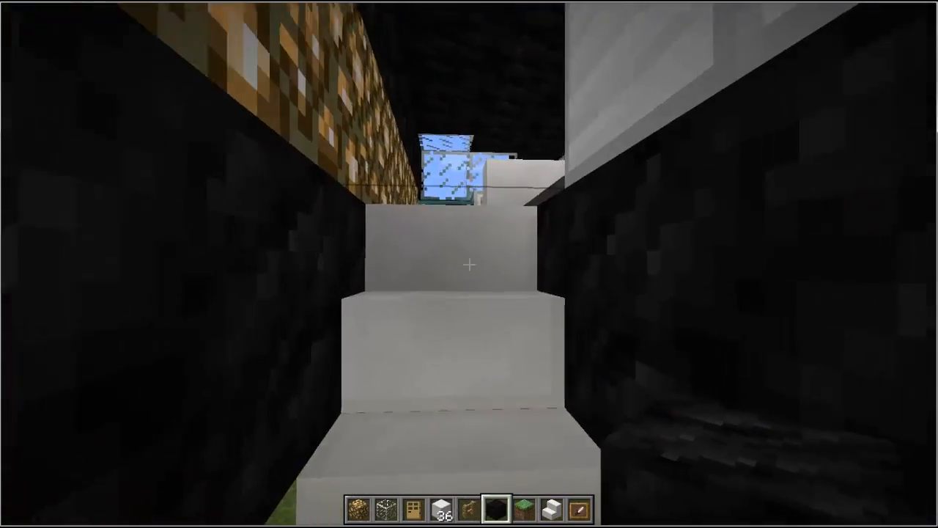
mouse_move(469, 264)
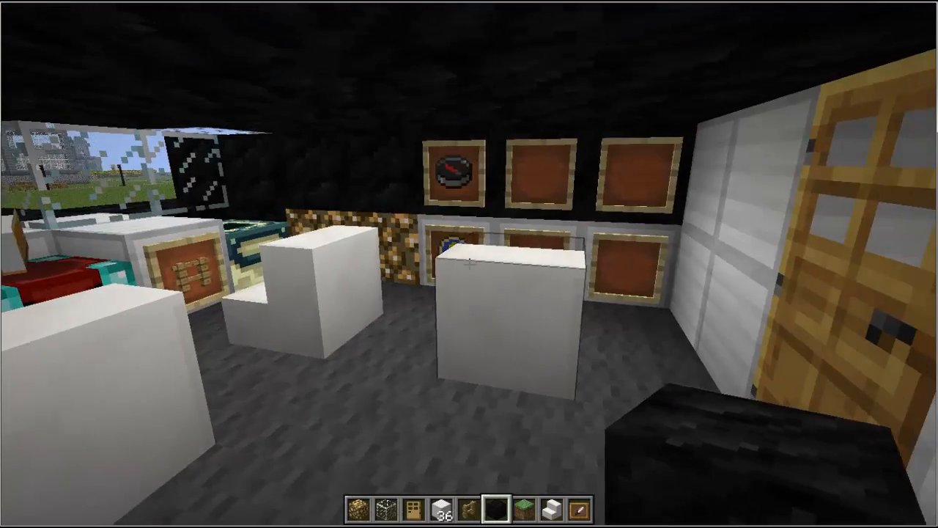
mouse_move(469, 263)
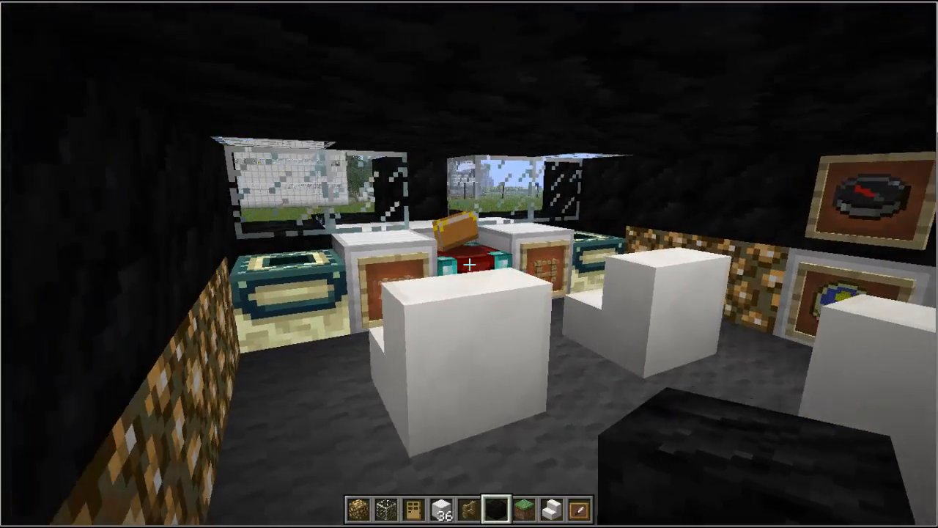
mouse_move(469, 264)
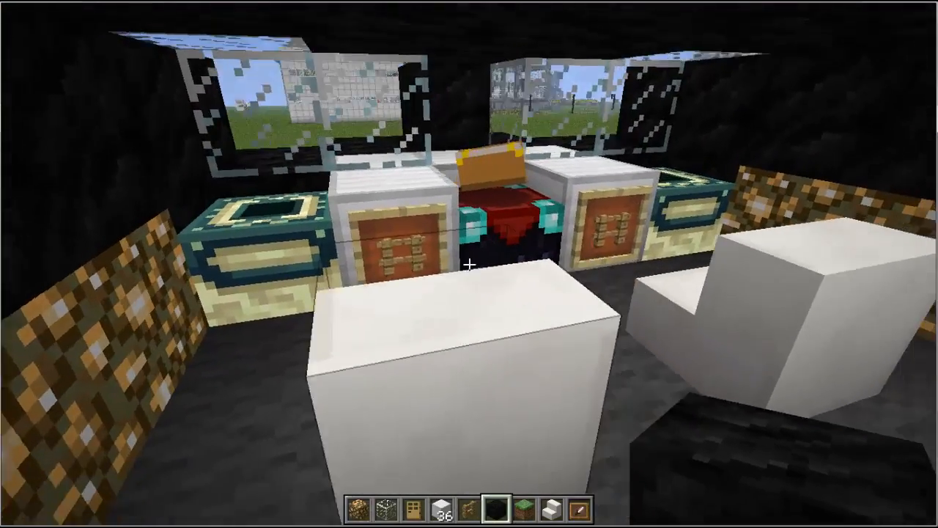
mouse_move(469, 264)
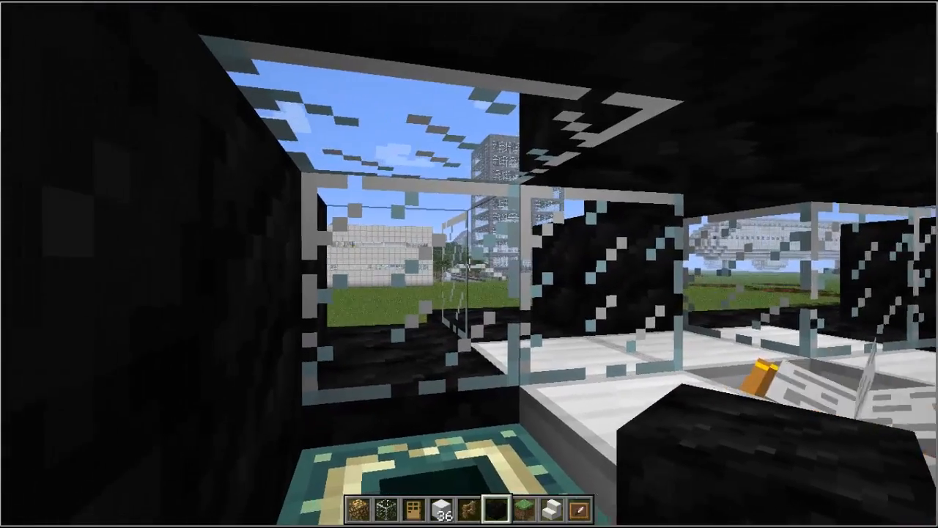
mouse_move(469, 264)
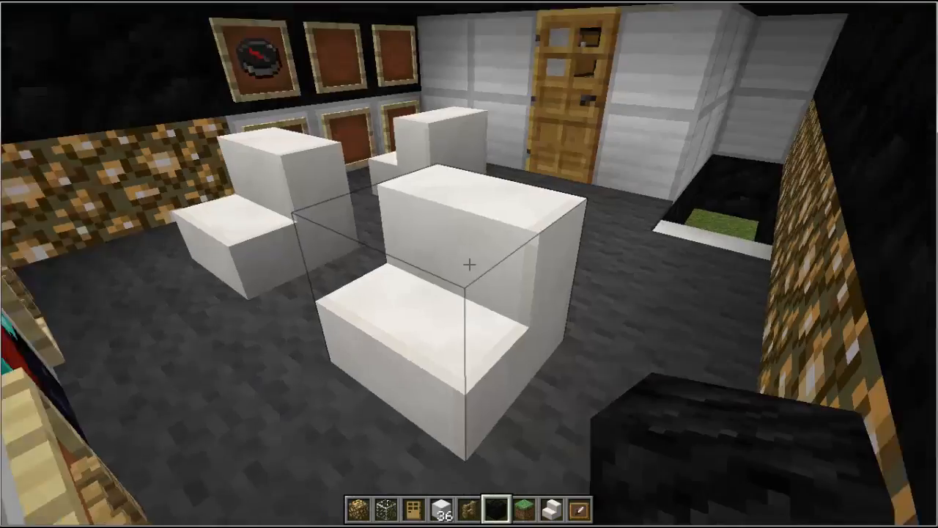
mouse_move(469, 263)
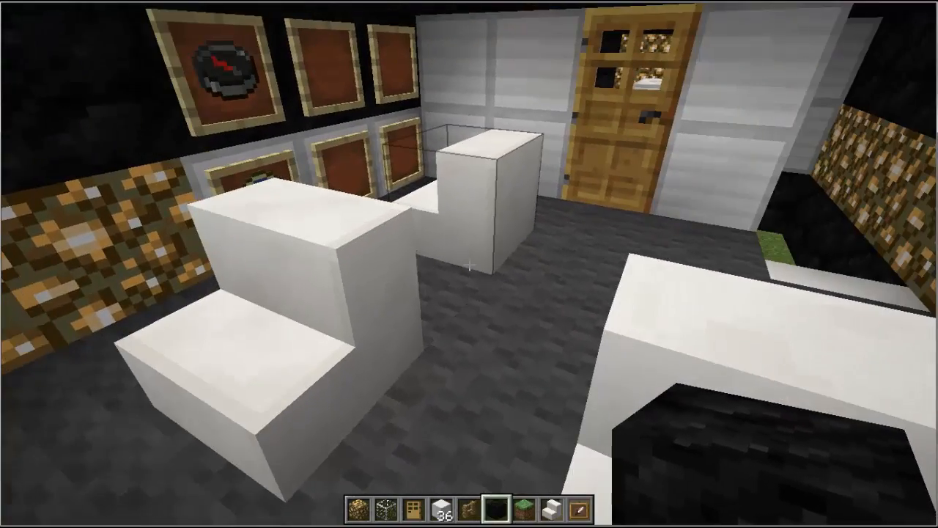
mouse_move(469, 264)
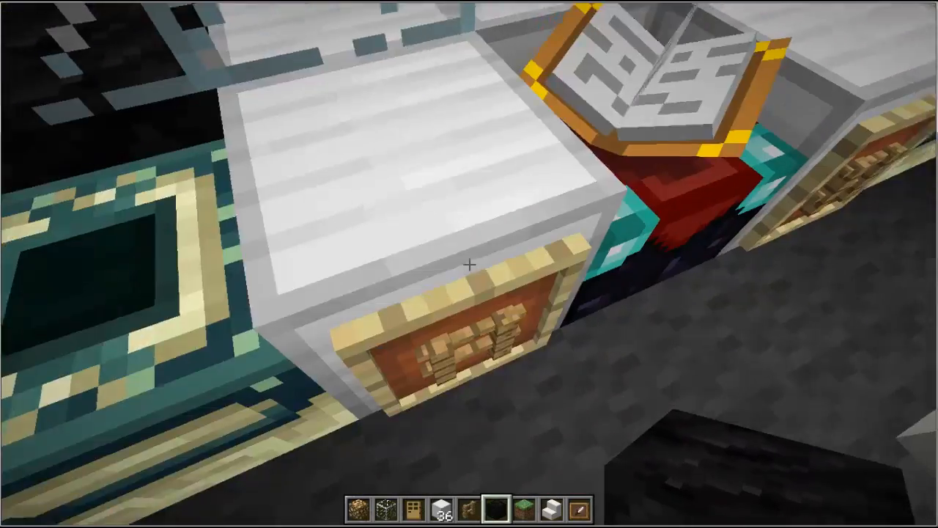
mouse_move(469, 263)
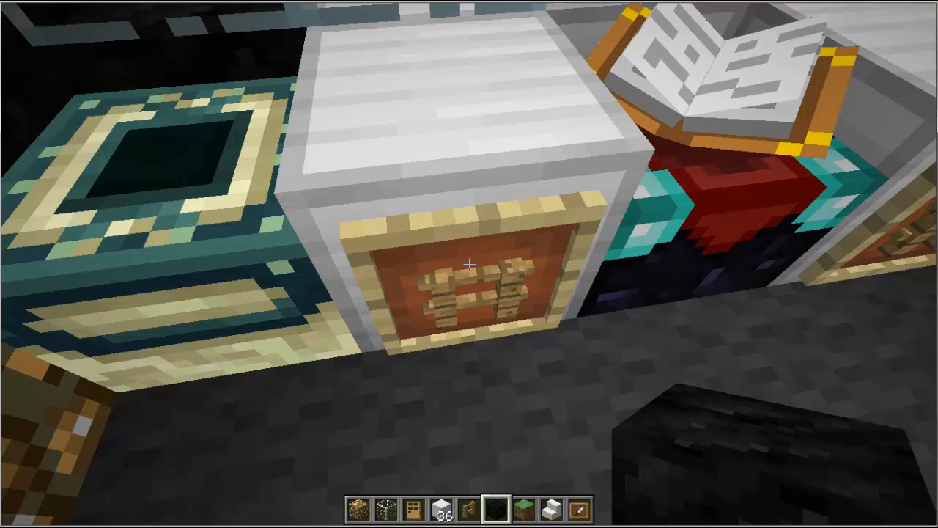
mouse_move(469, 264)
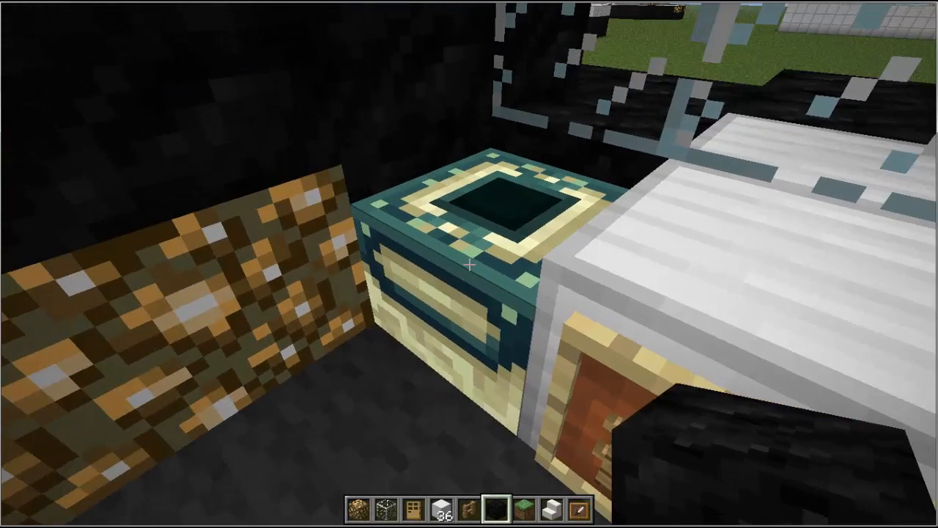
mouse_move(469, 264)
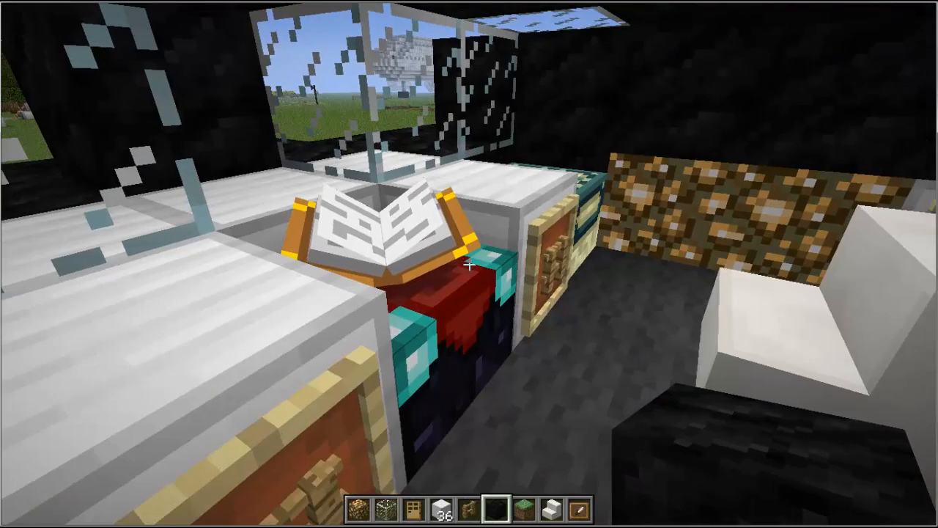
mouse_move(469, 264)
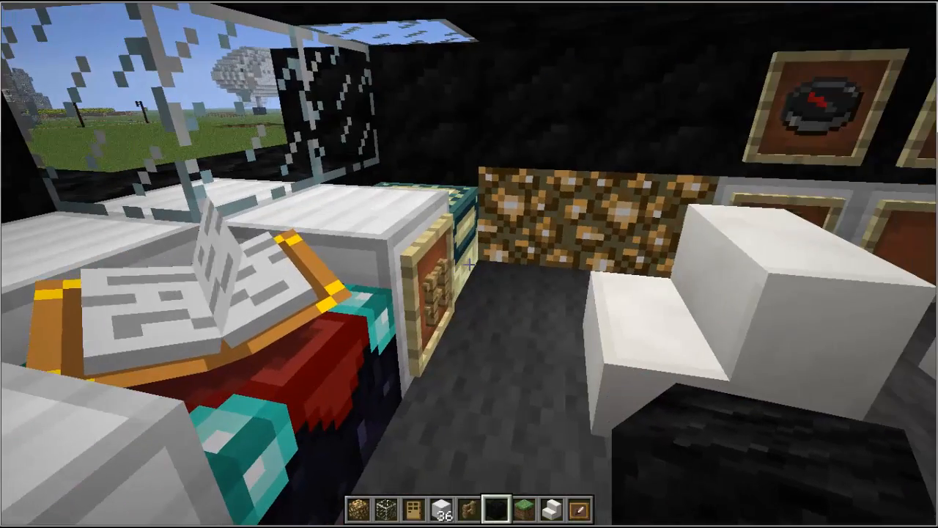
mouse_move(469, 264)
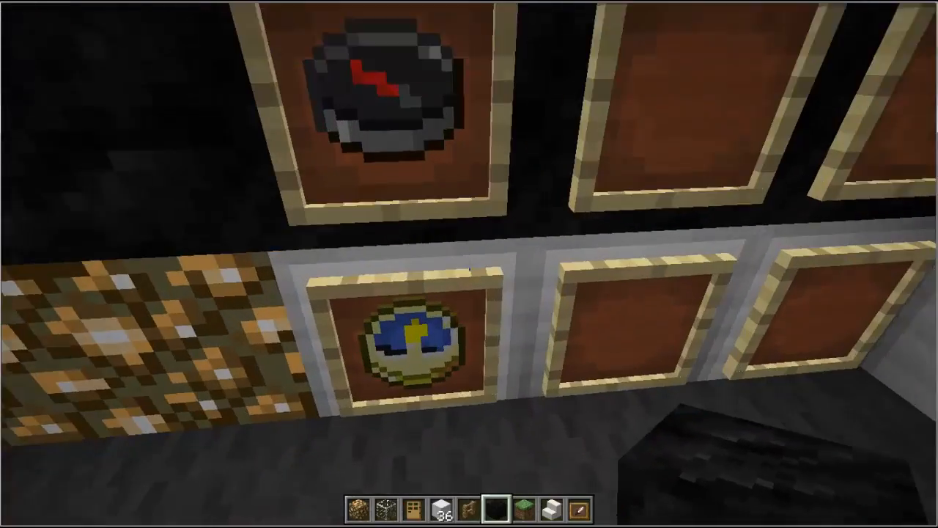
mouse_move(469, 264)
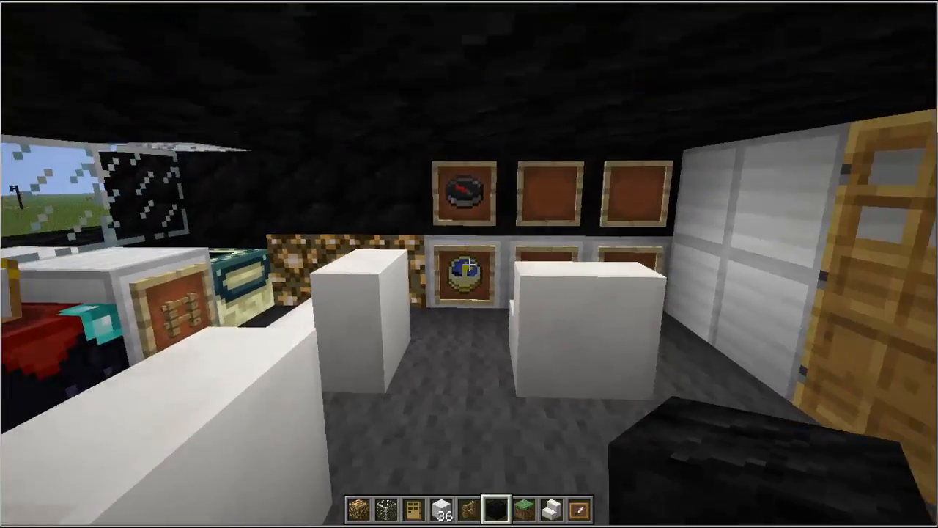
mouse_move(469, 263)
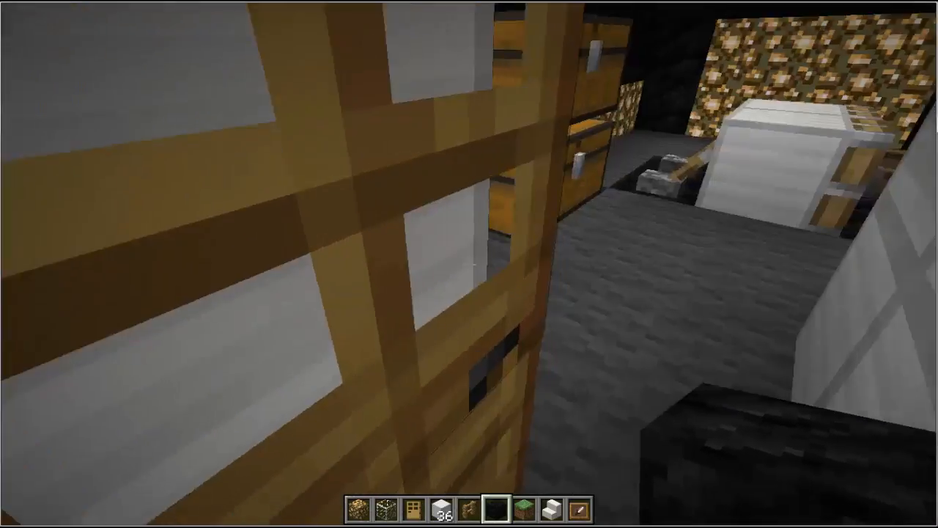
mouse_move(469, 264)
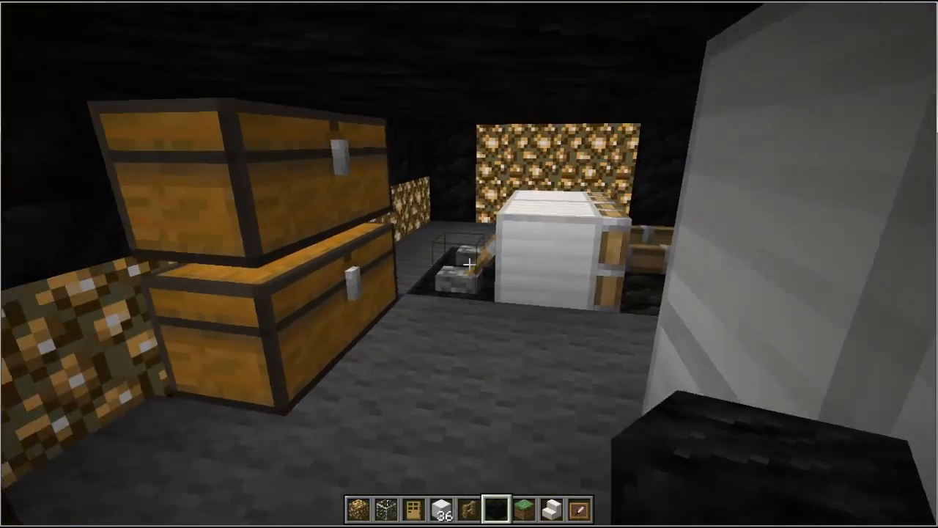
mouse_move(469, 264)
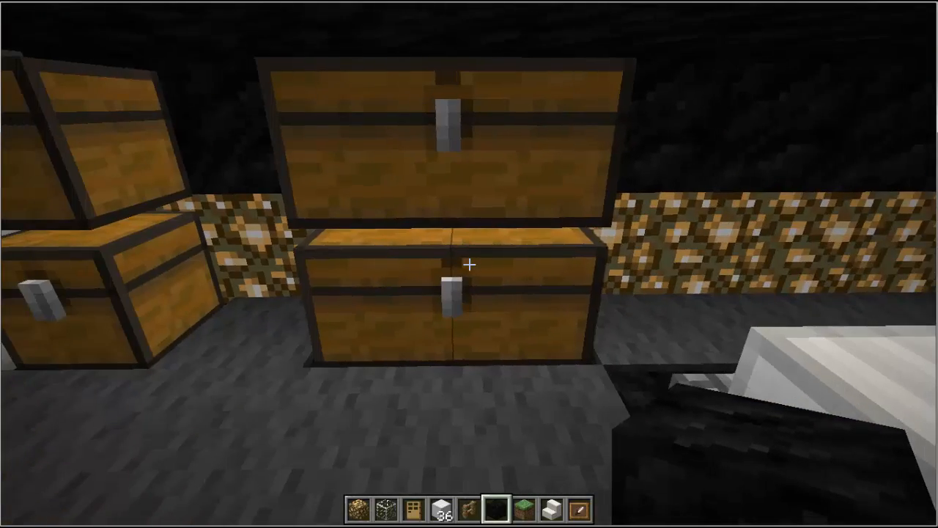
mouse_move(469, 264)
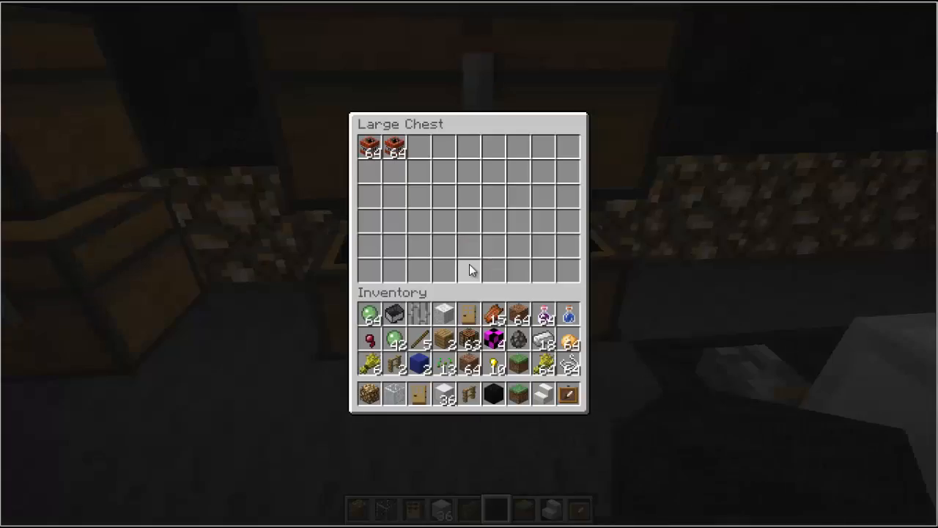
Close the large chest after confirming it holds two stacks of TNT.
key(Escape)
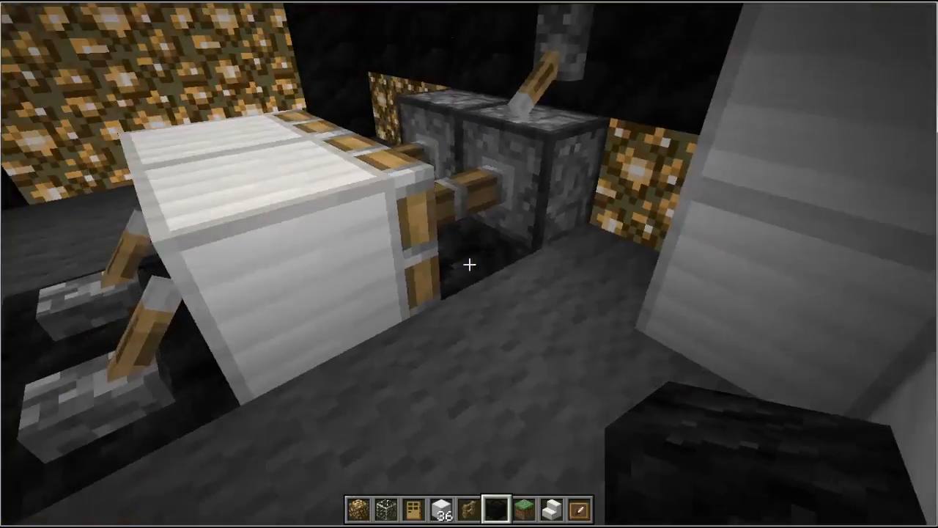
mouse_move(469, 263)
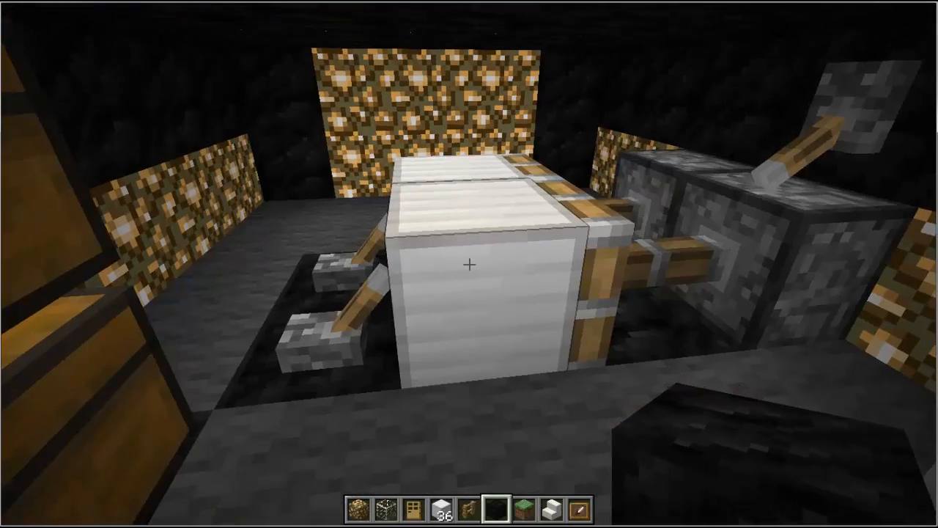
mouse_move(469, 264)
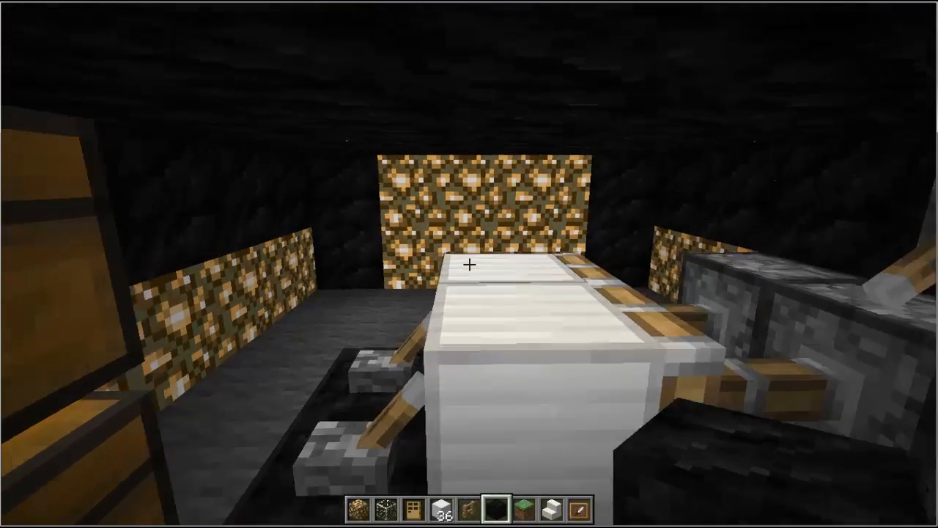
mouse_move(294, 264)
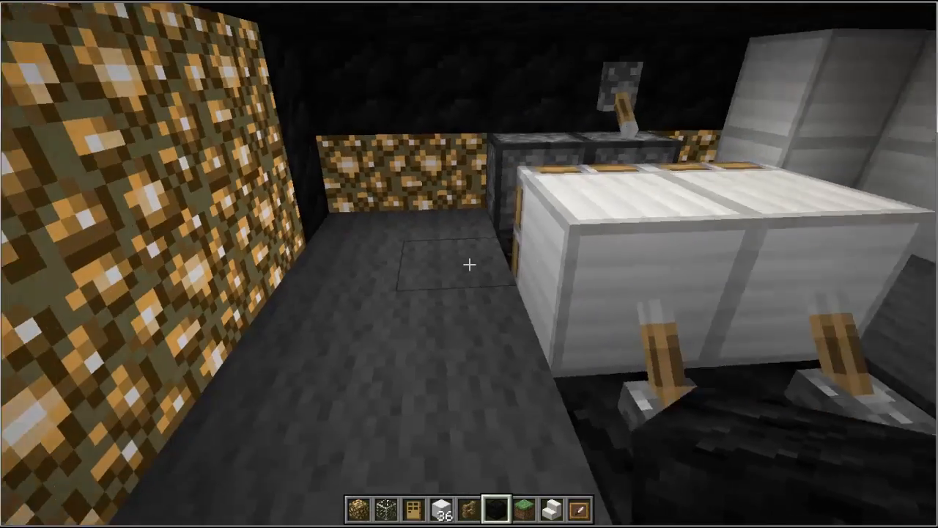
mouse_move(469, 264)
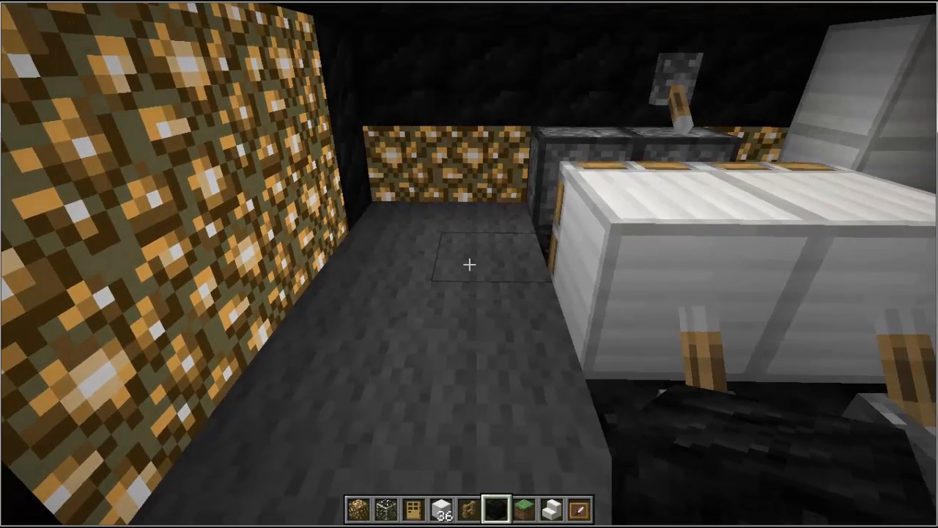
mouse_move(469, 264)
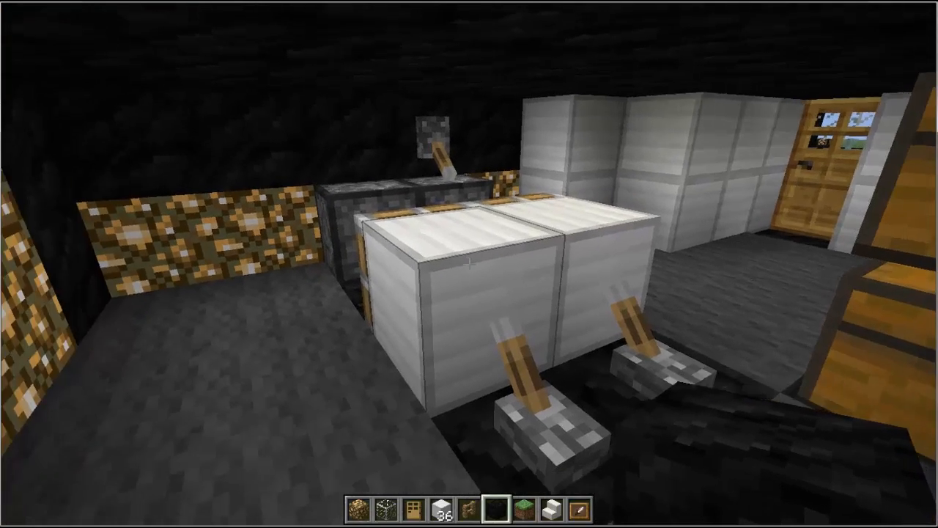
mouse_move(470, 264)
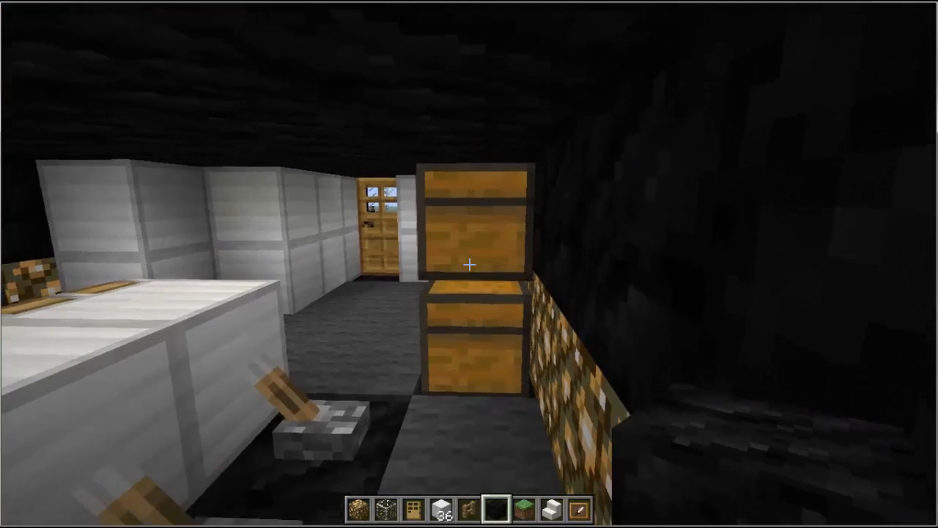
mouse_move(469, 264)
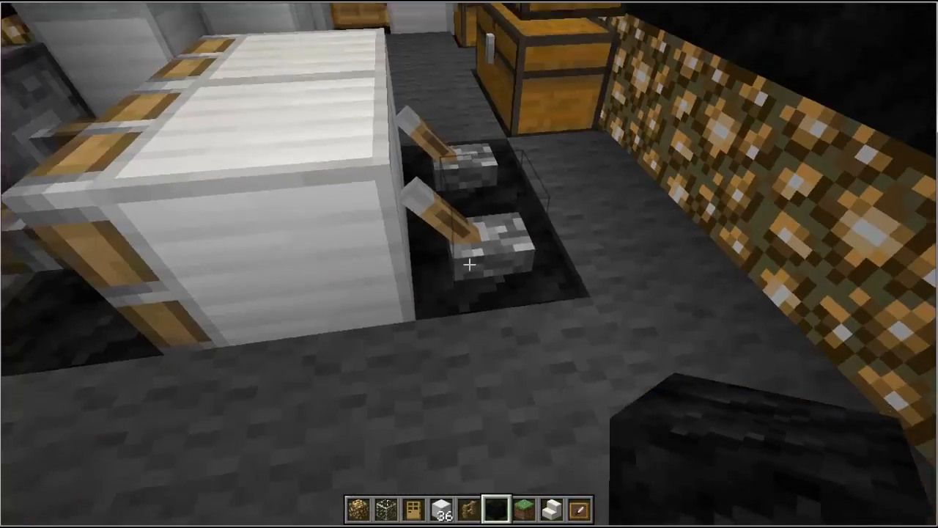
mouse_move(469, 264)
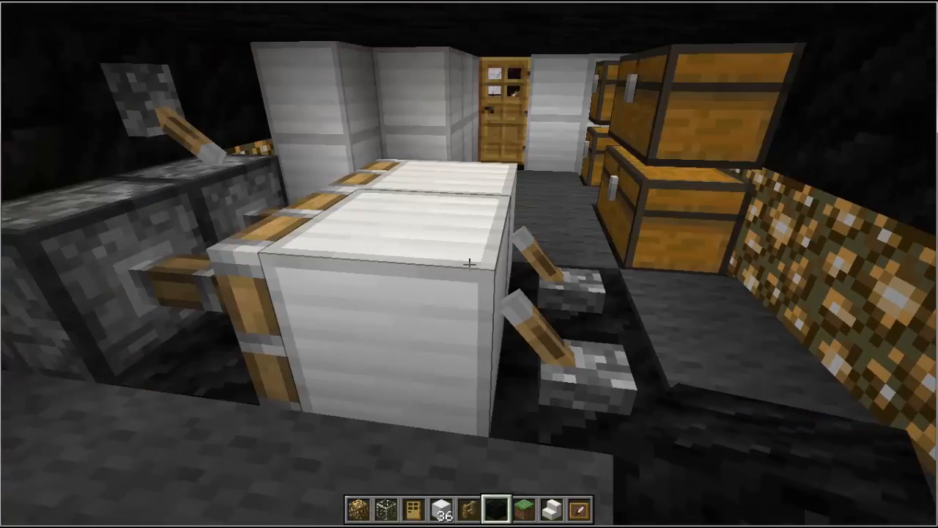
mouse_move(469, 264)
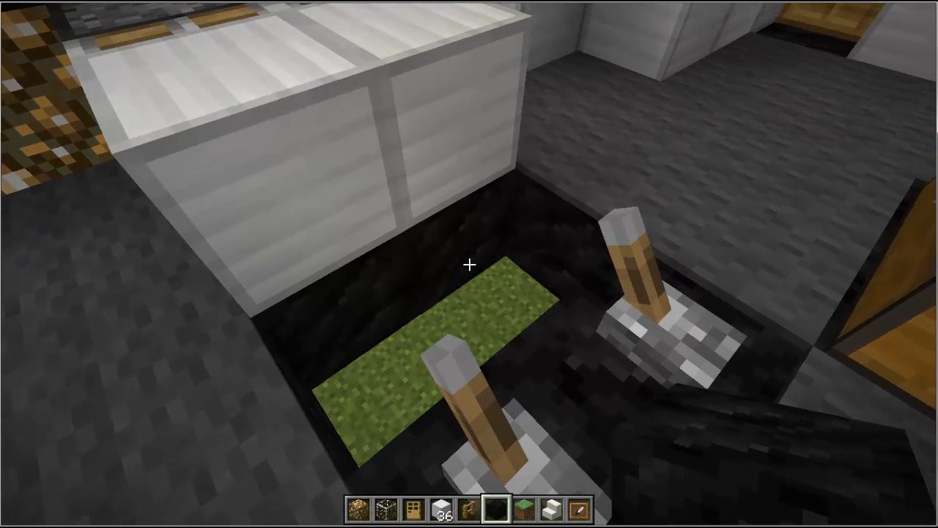
mouse_move(469, 264)
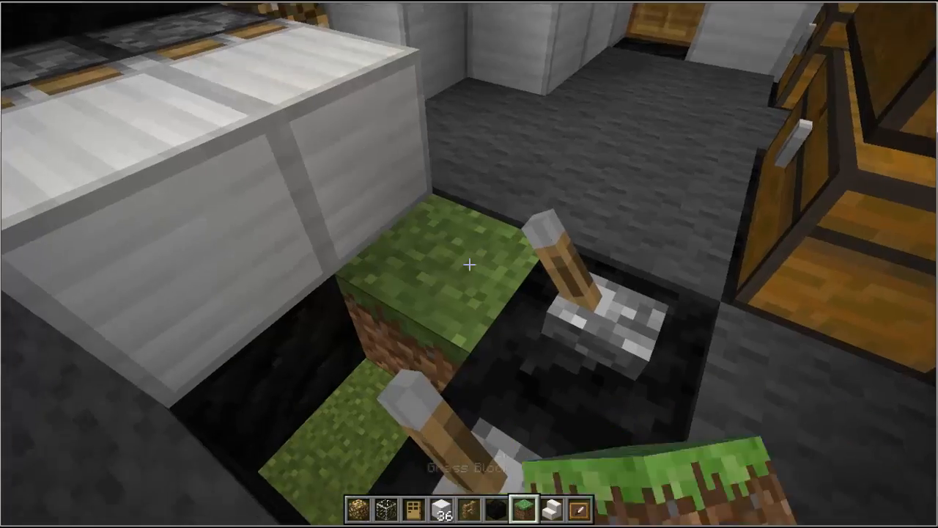
mouse_move(469, 264)
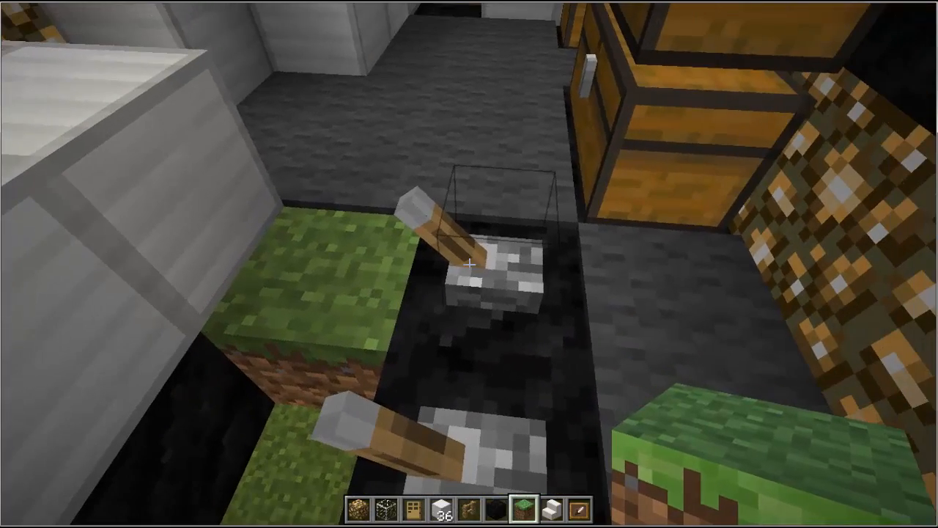
mouse_move(469, 264)
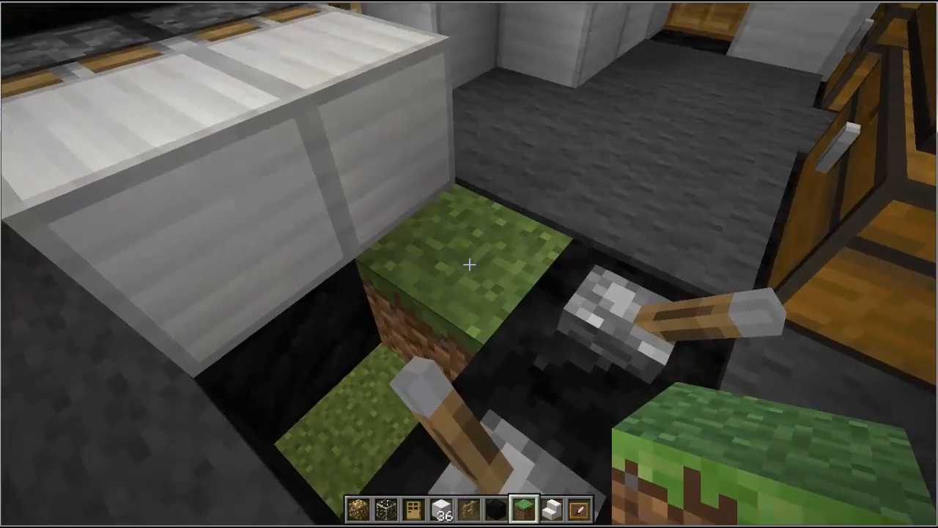
mouse_move(469, 264)
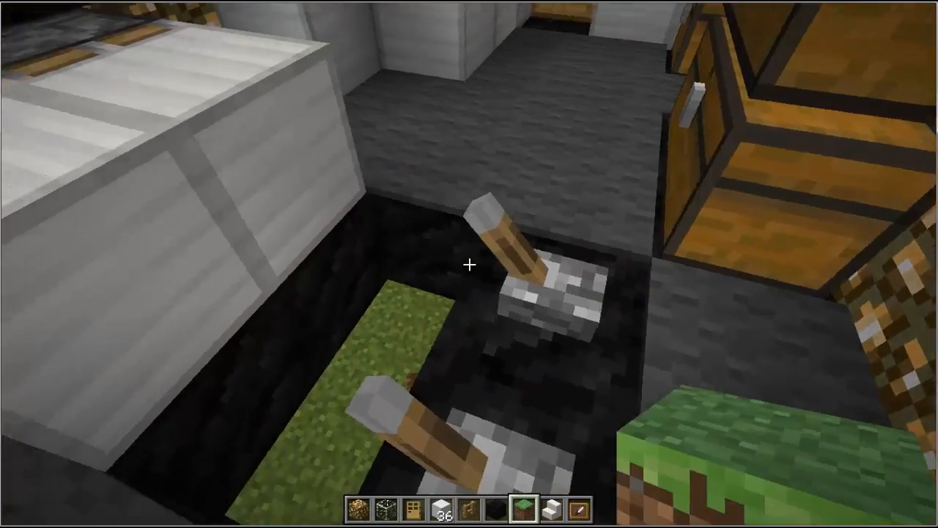
mouse_move(469, 264)
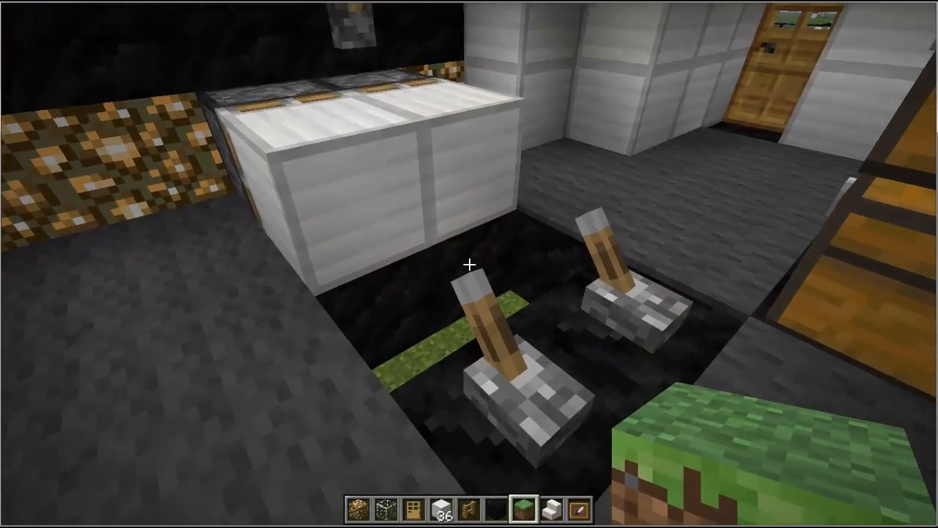
mouse_move(469, 264)
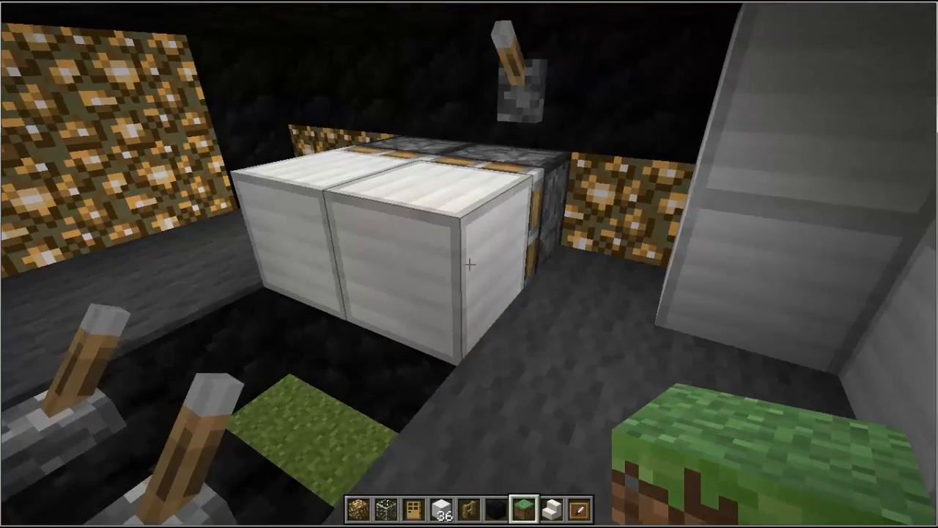
mouse_move(469, 264)
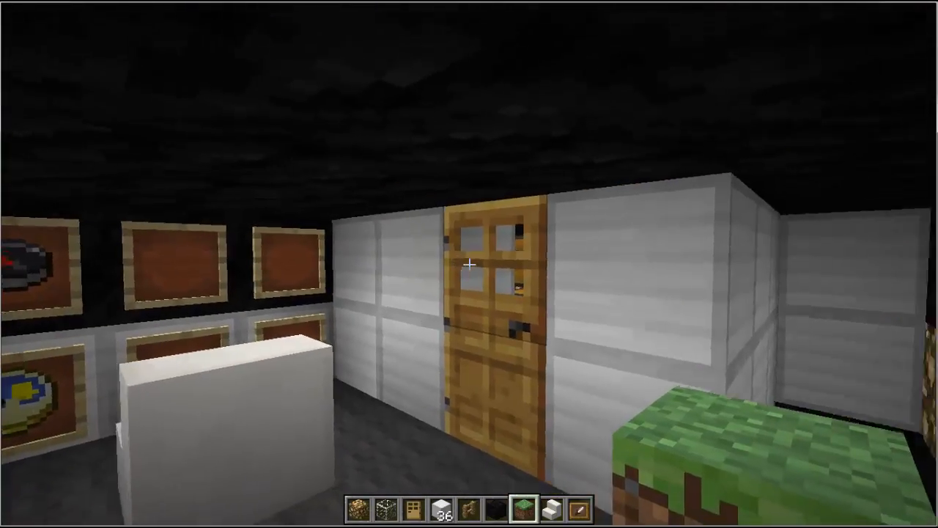
mouse_move(469, 264)
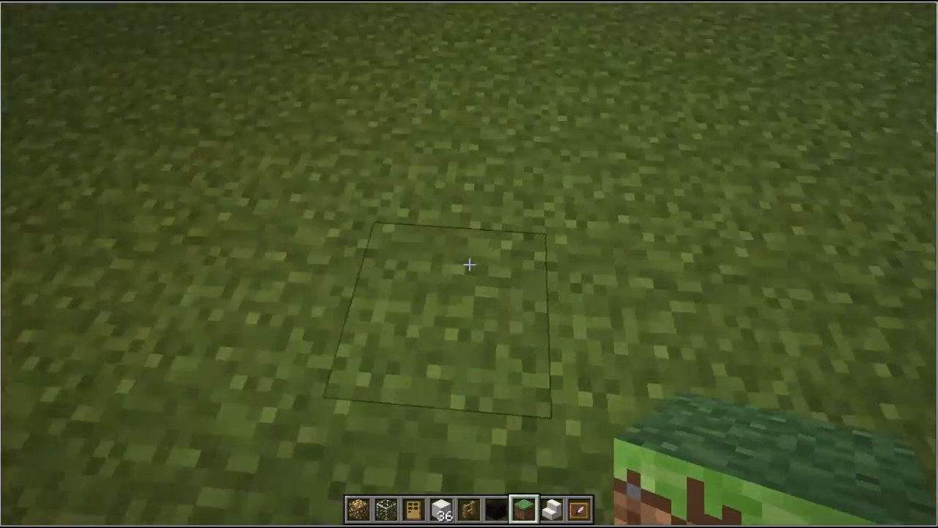
mouse_move(469, 264)
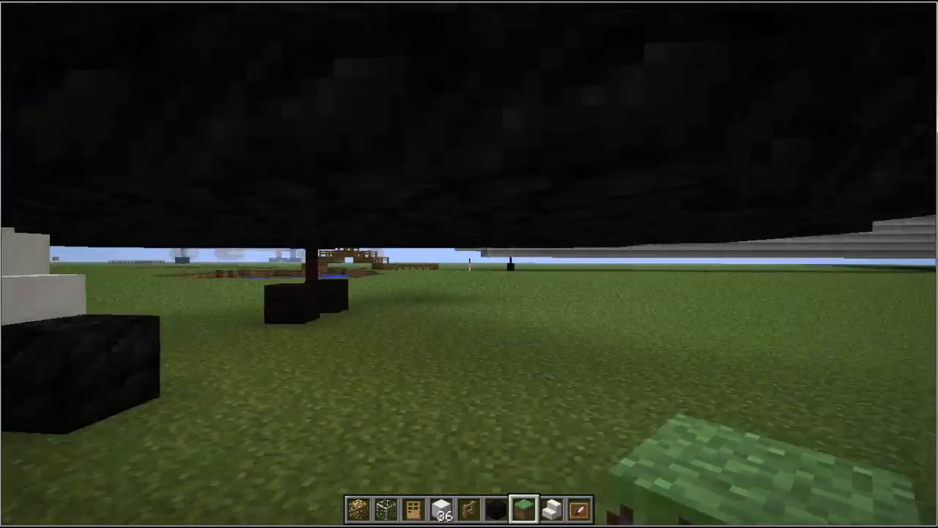
mouse_move(469, 264)
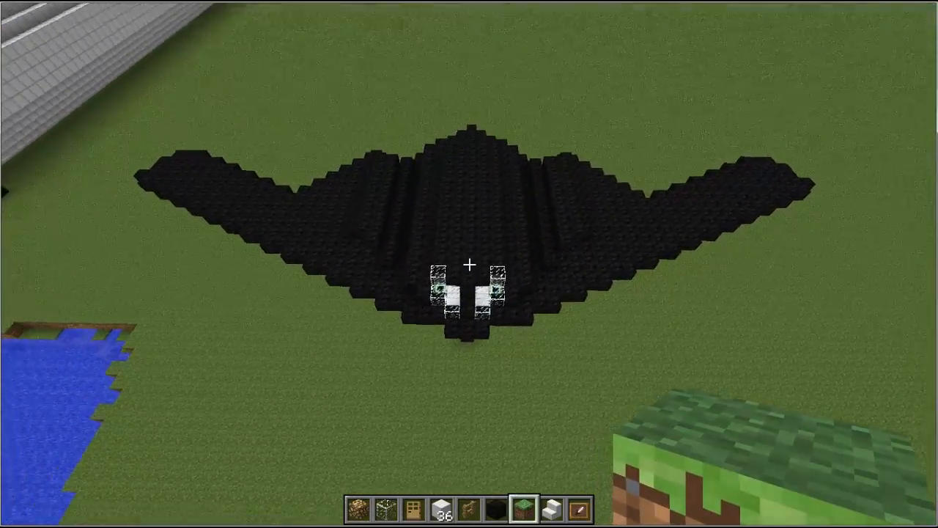
mouse_move(469, 264)
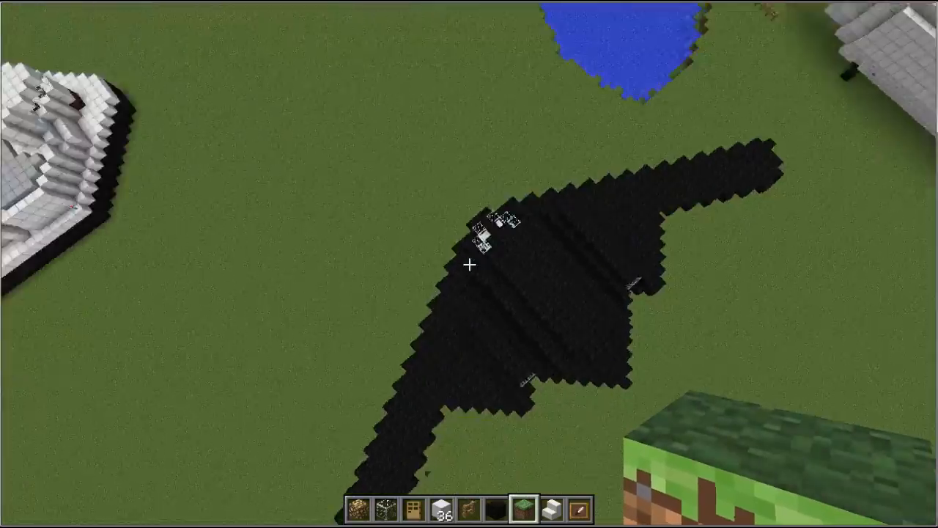
mouse_move(469, 264)
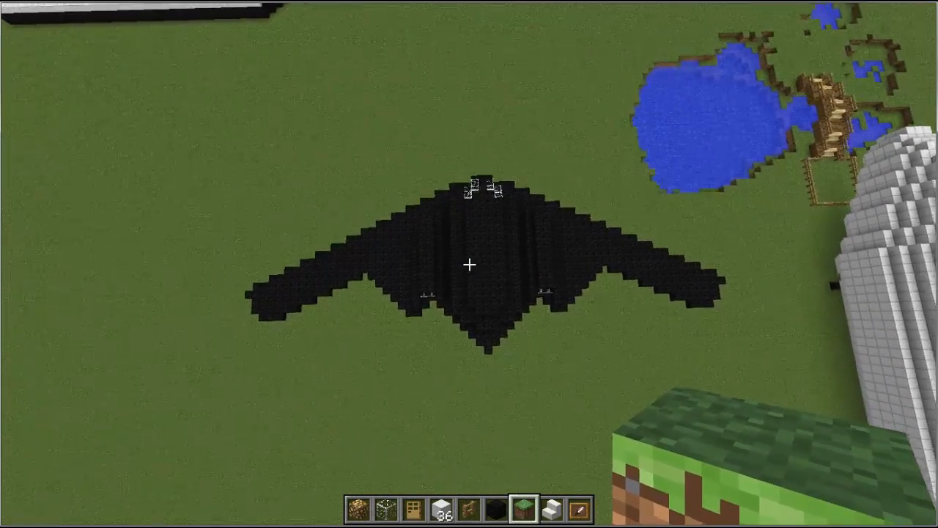